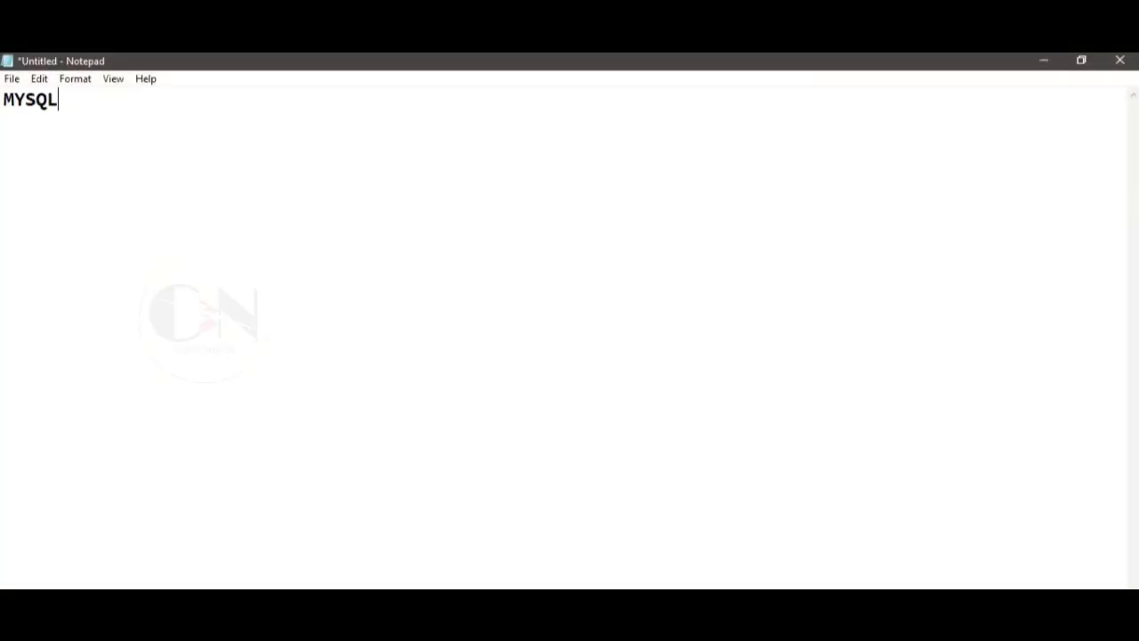
Complete the first-line heading so it reads 'MYSQL TRUNCATE TABLE Statement'.
text(TRUN)
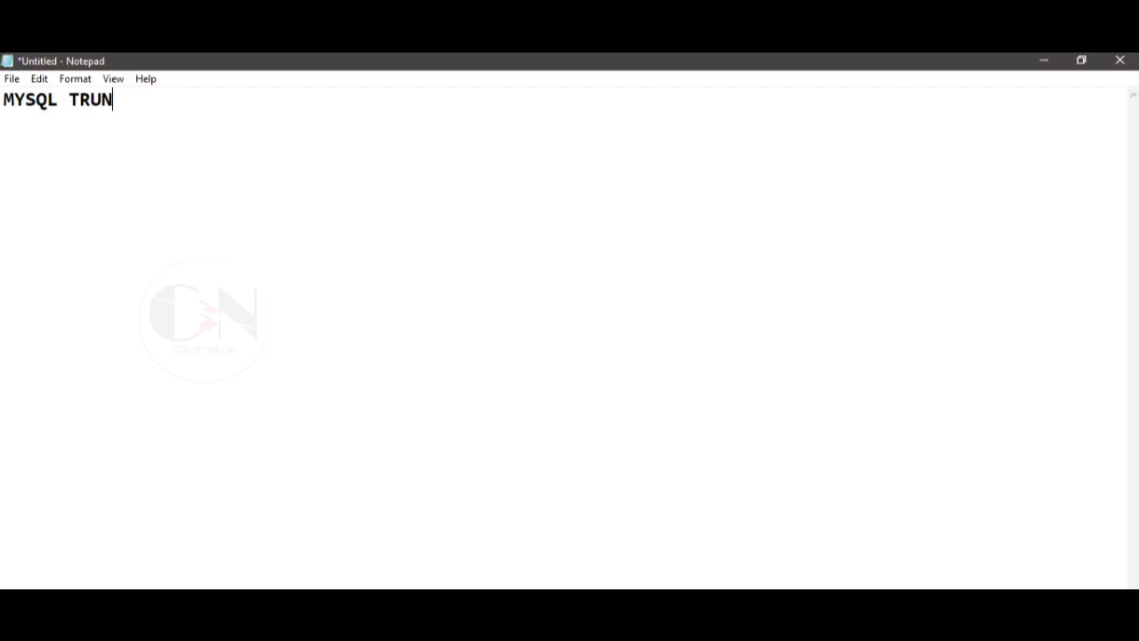
text(CATE TABL)
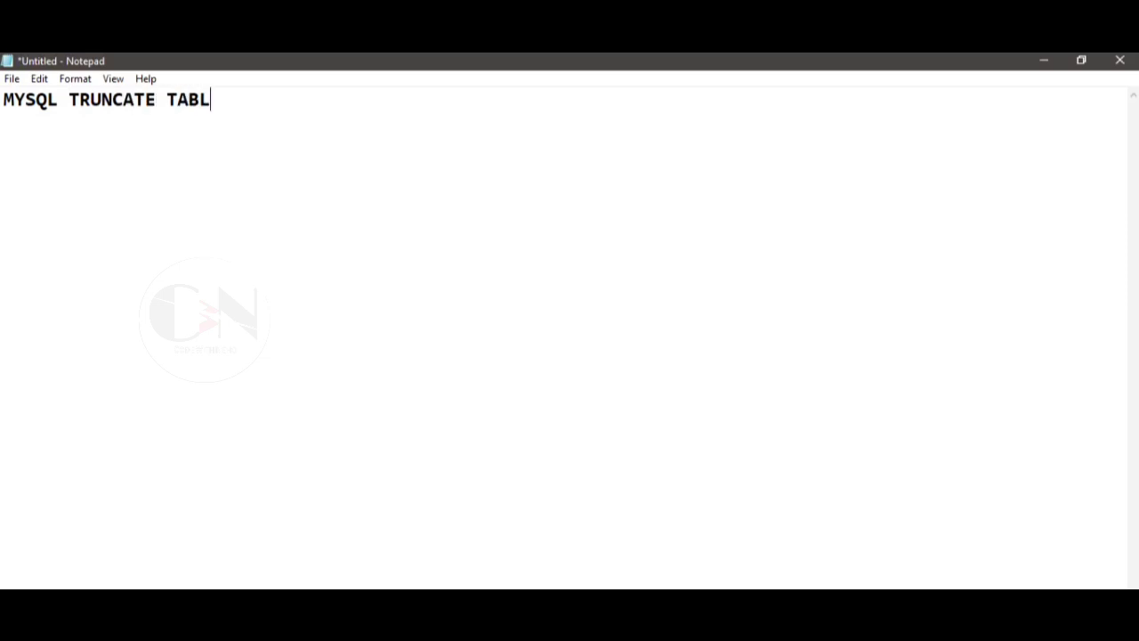
text(E S)
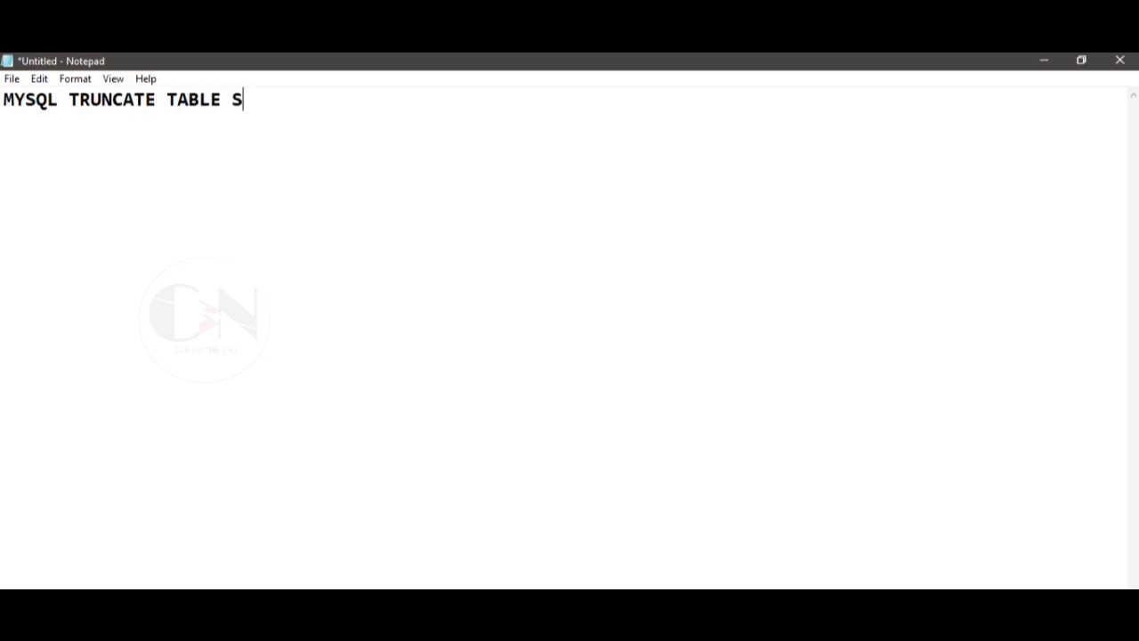
text(tatement)
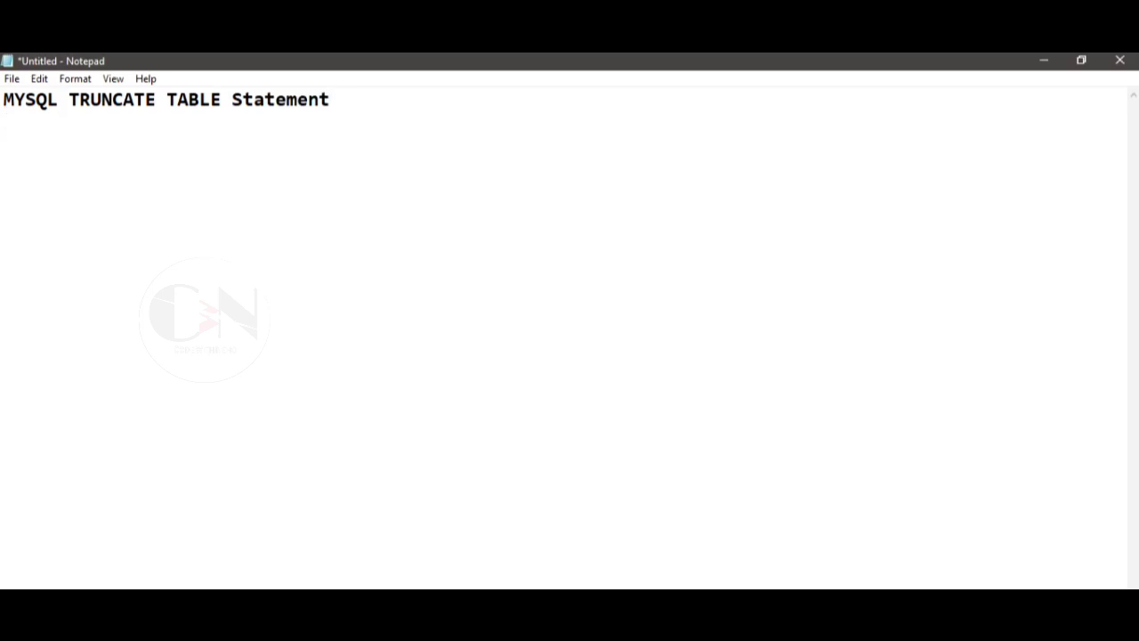
Write 'MYSQL TRUNCATE Statement is used to delete only the data of an existing table but not the table.'.
text(M)
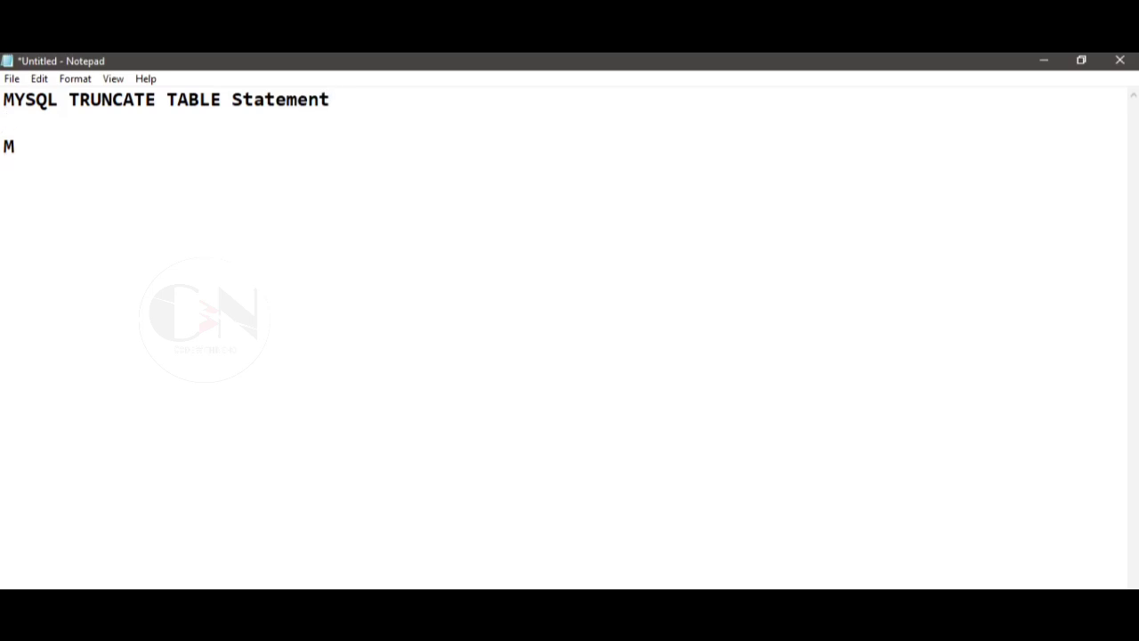
text(YSQL)
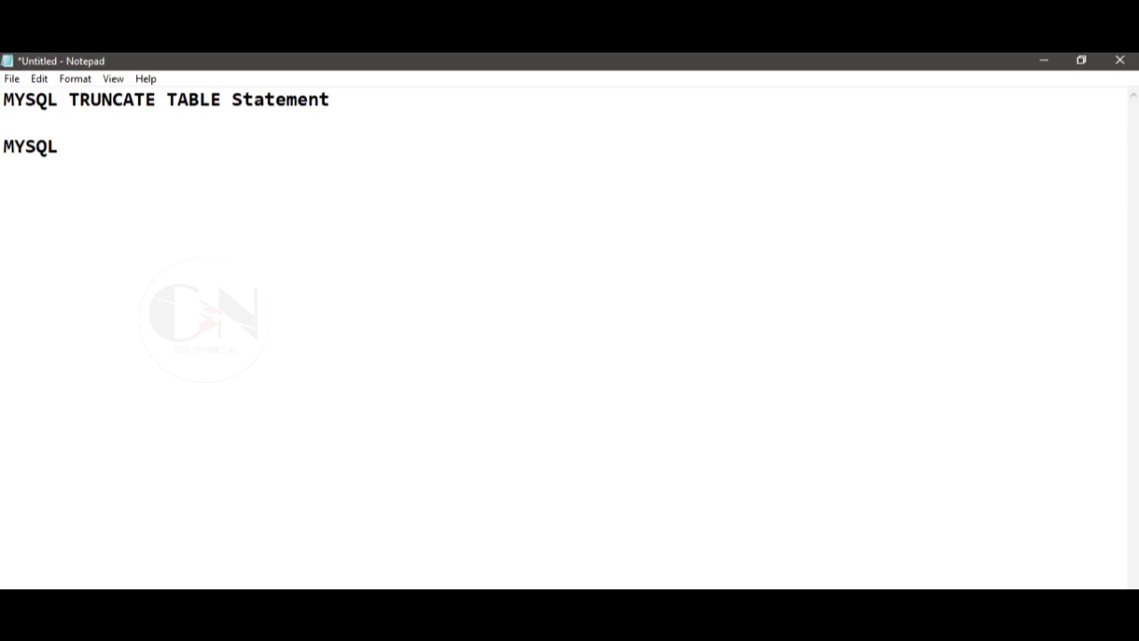
text(TRUNCATE S)
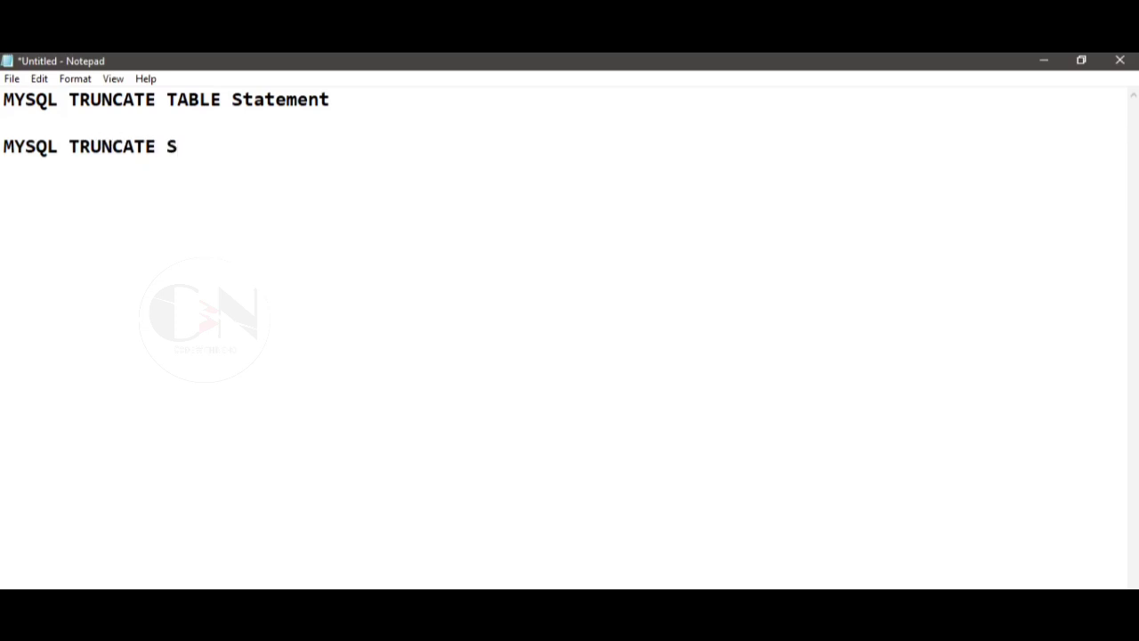
text(tateme)
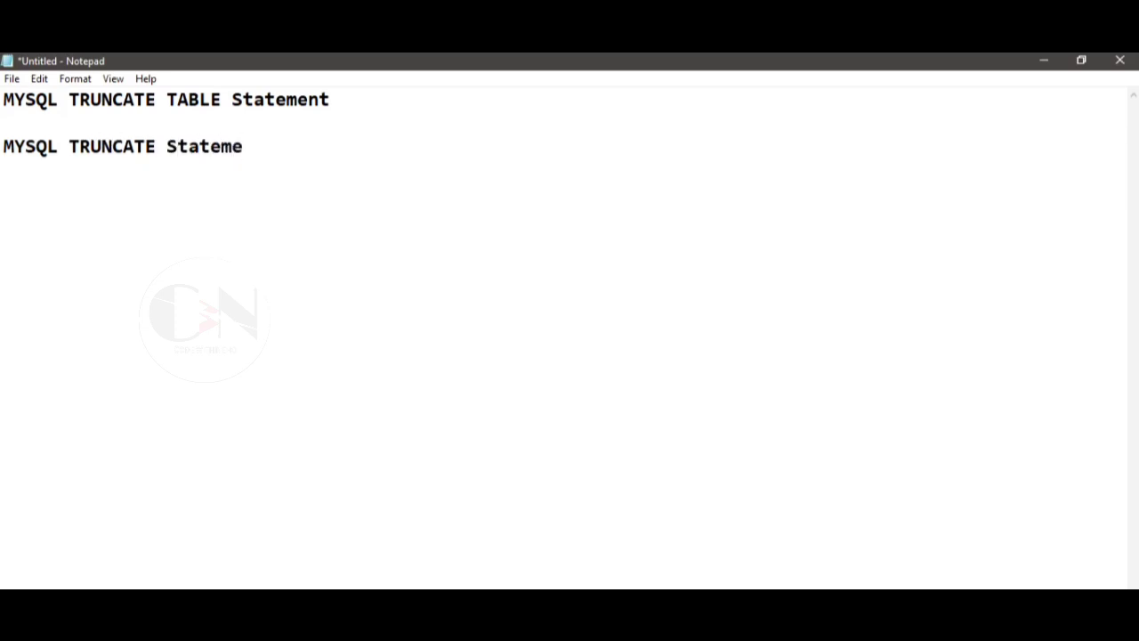
text(nt is used to)
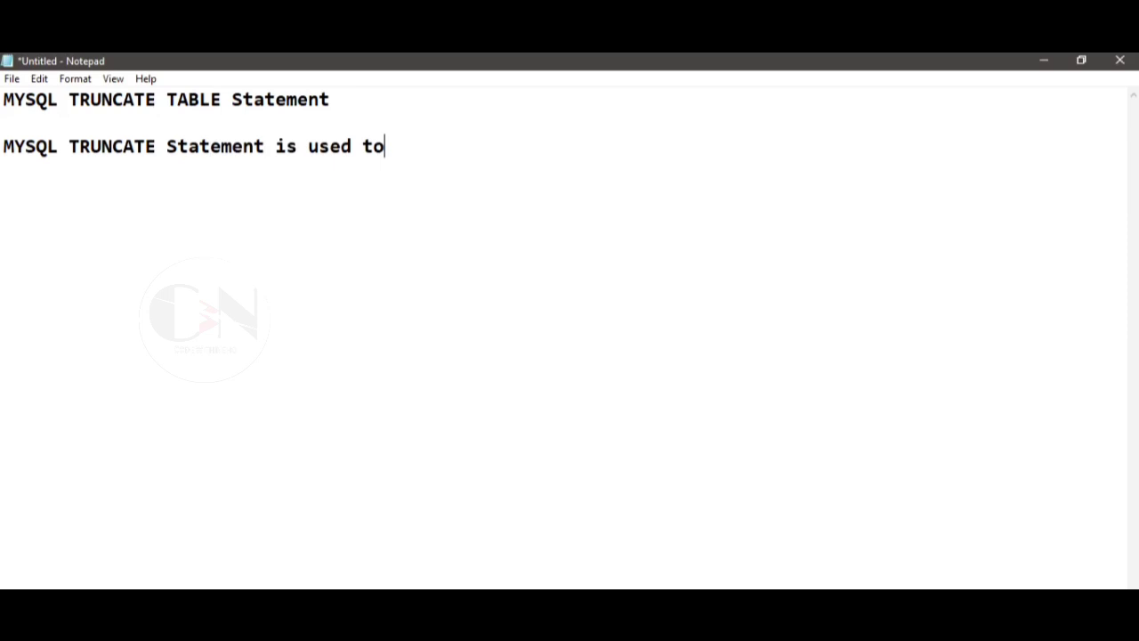
text(delete)
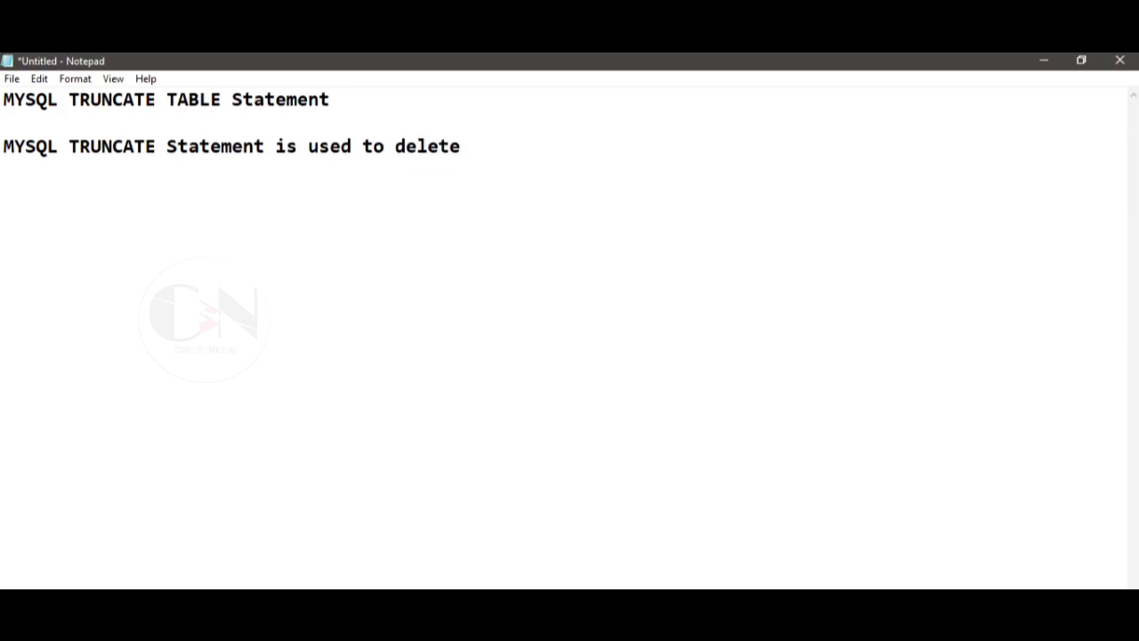
text(only)
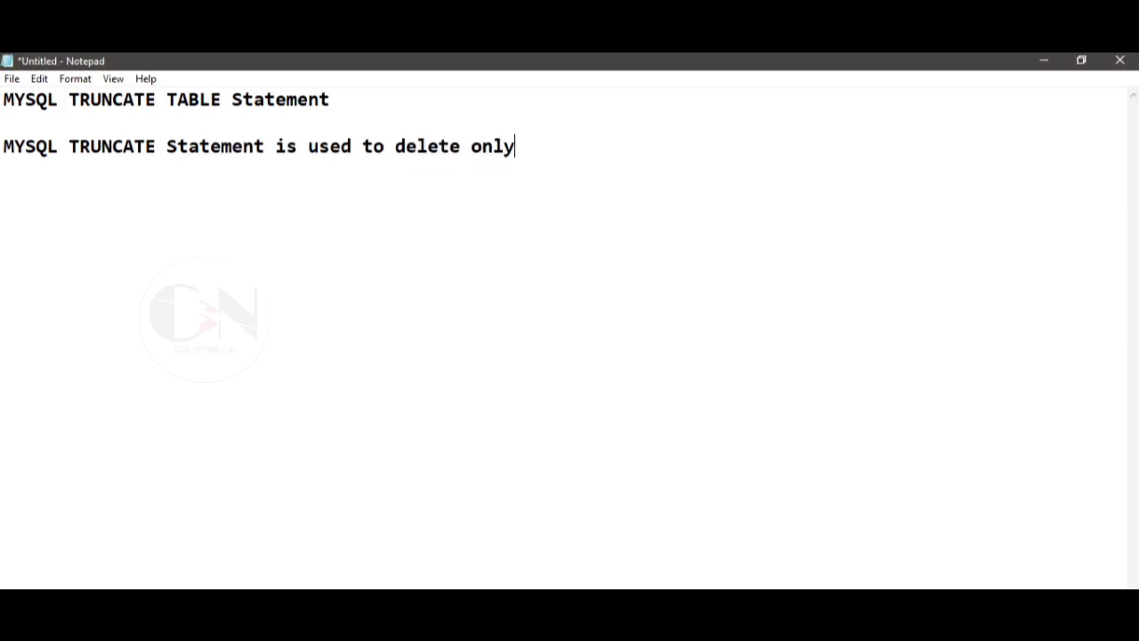
text(the data)
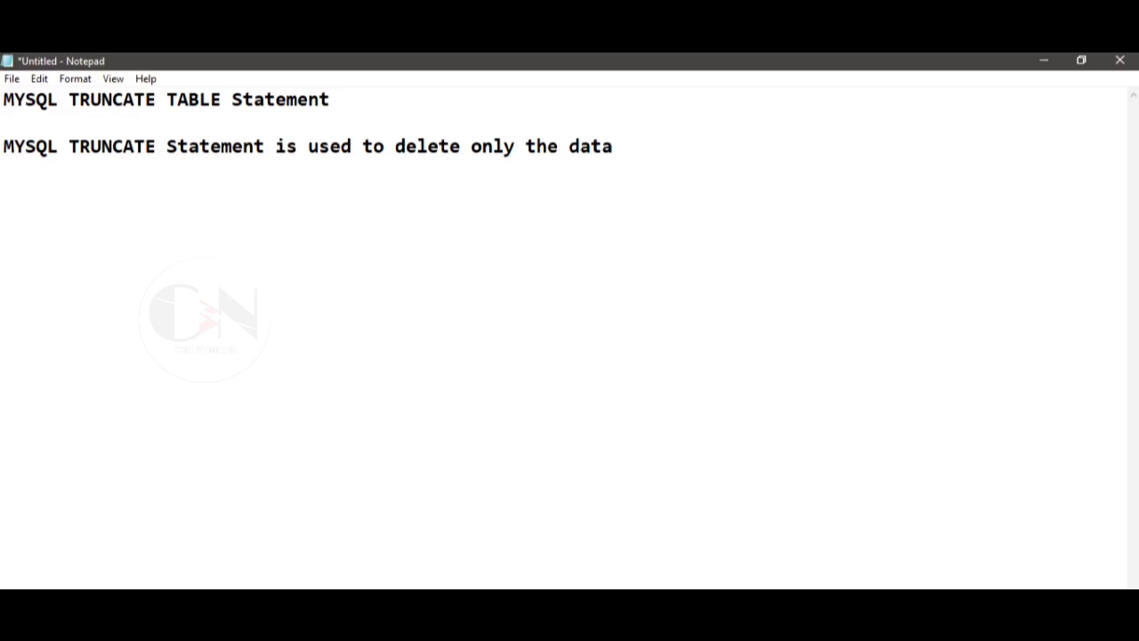
text(of an ex)
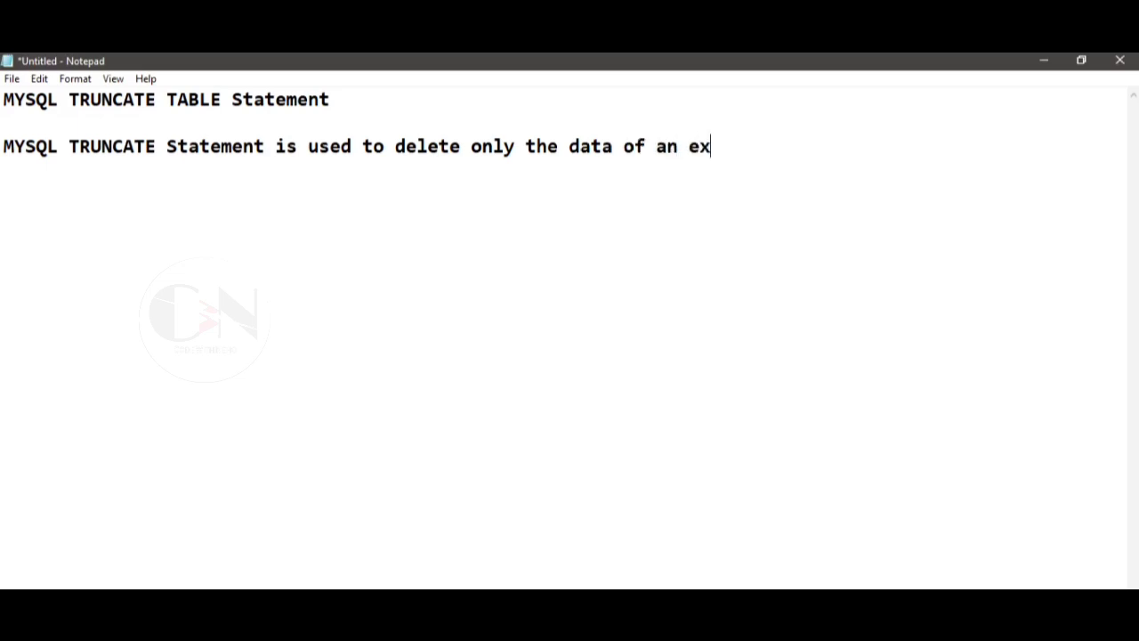
text(isting table,)
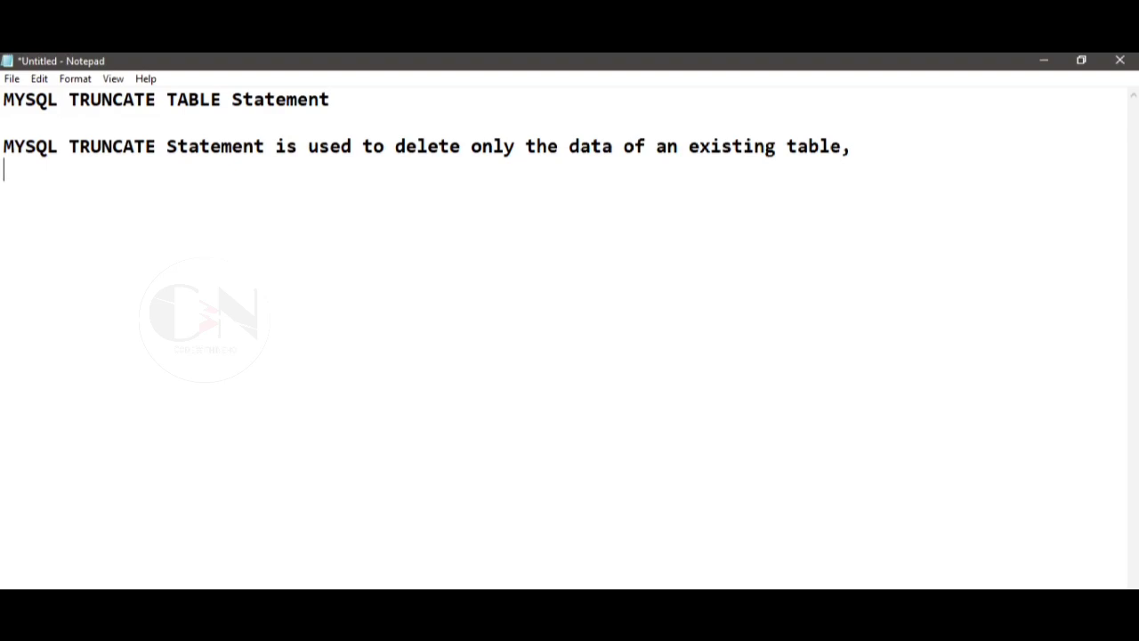
text(but not t)
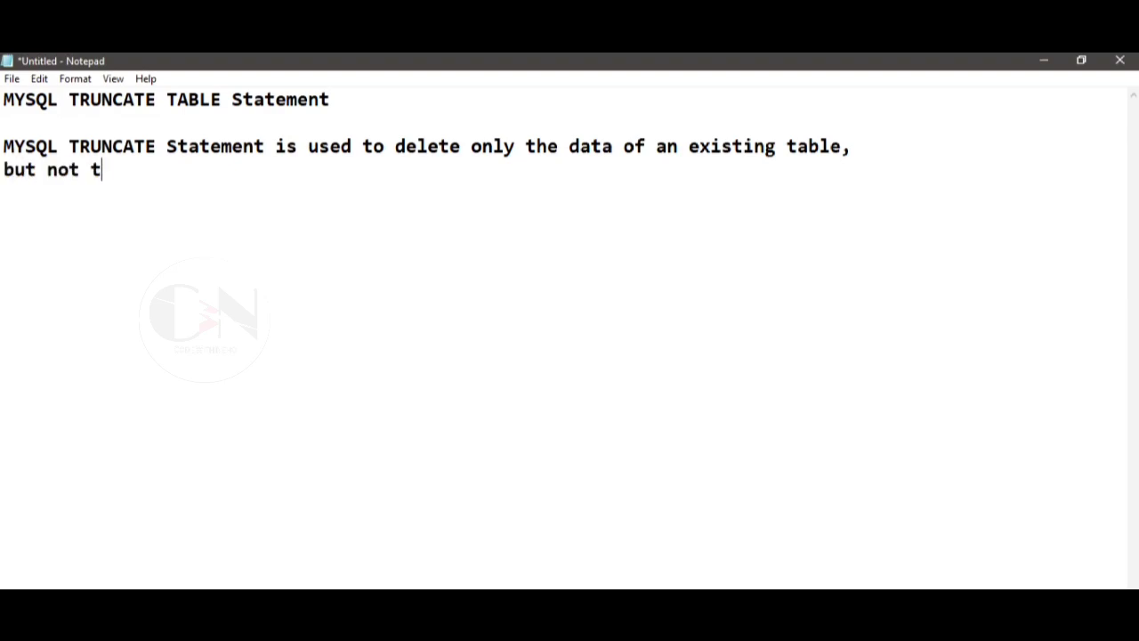
text(he table.)
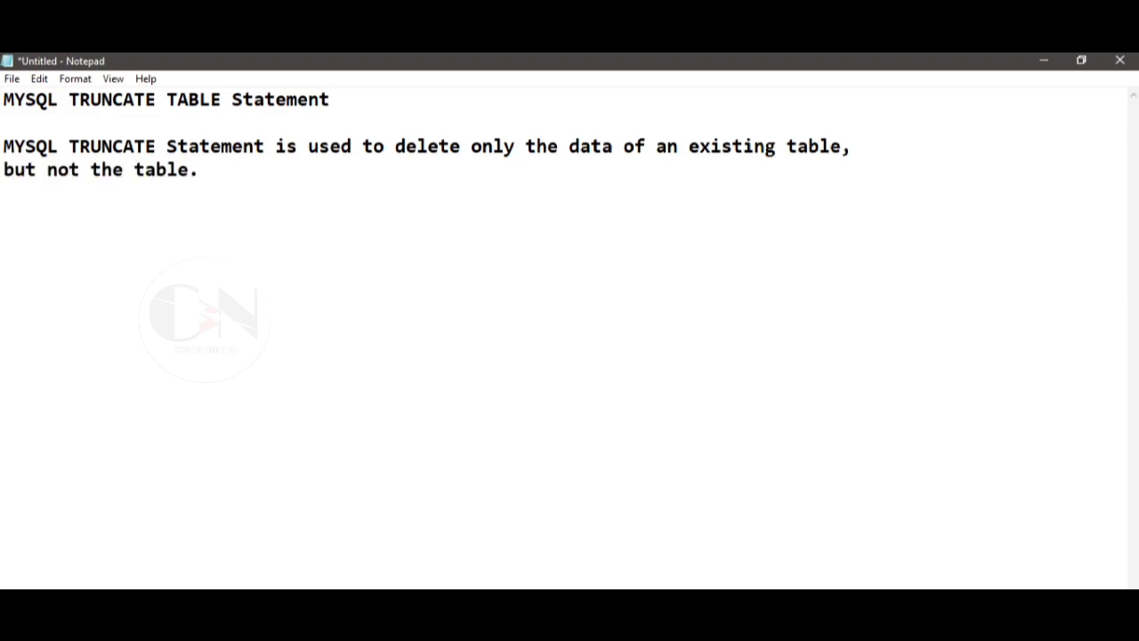
click(200, 169)
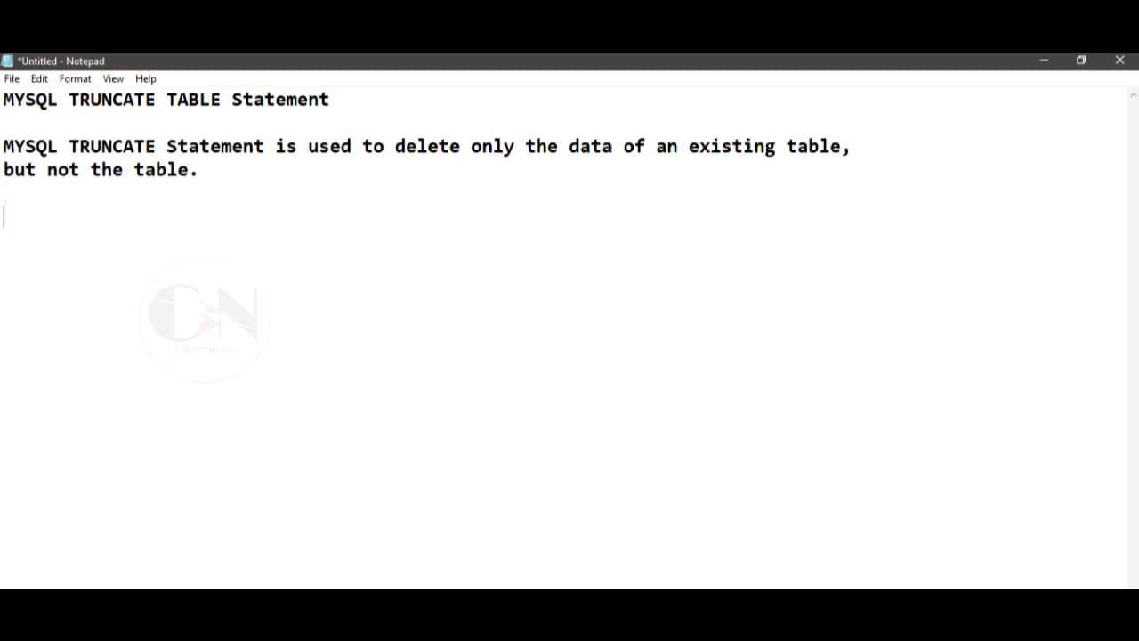
Write 'Truncate command is a DDL statement i.e; Data Defination Language' on the new line.
text(Tr)
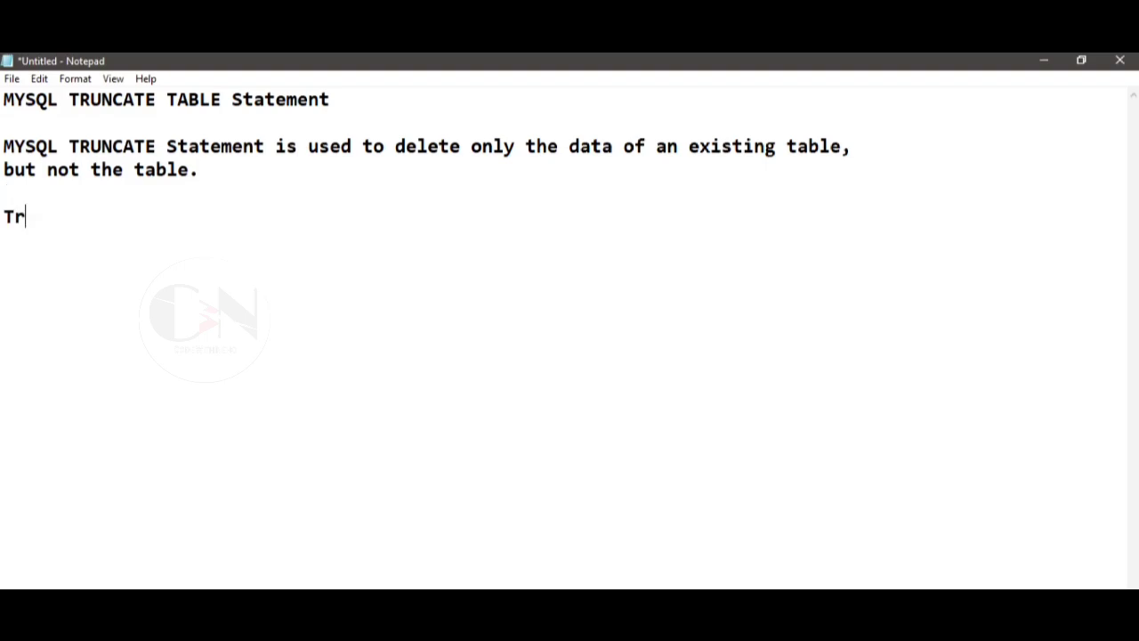
text(uncte)
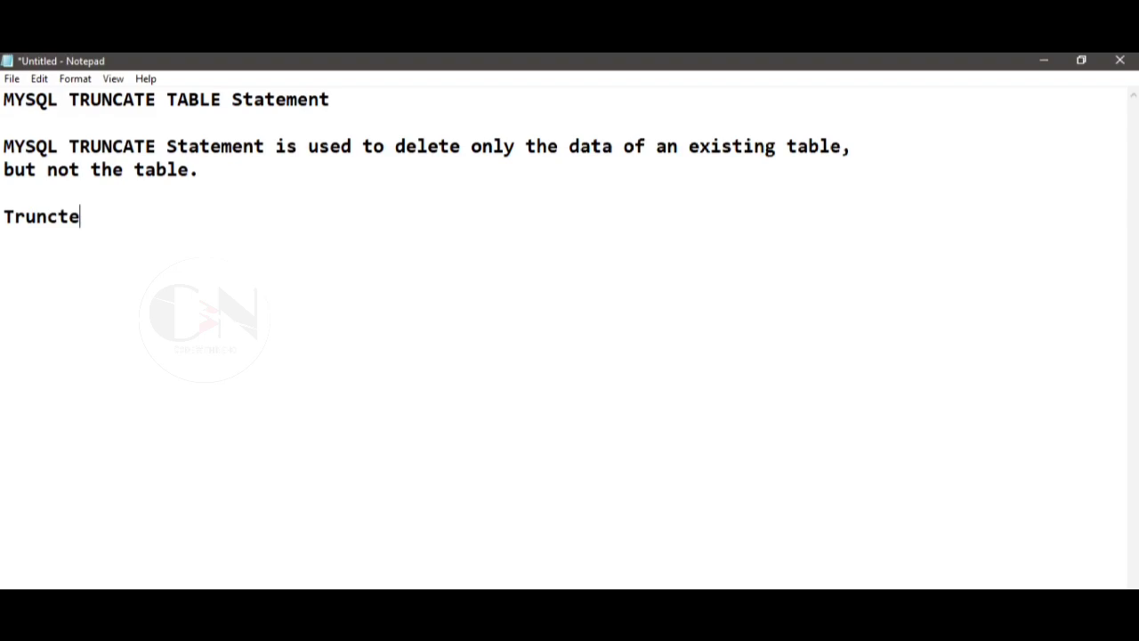
text(a)
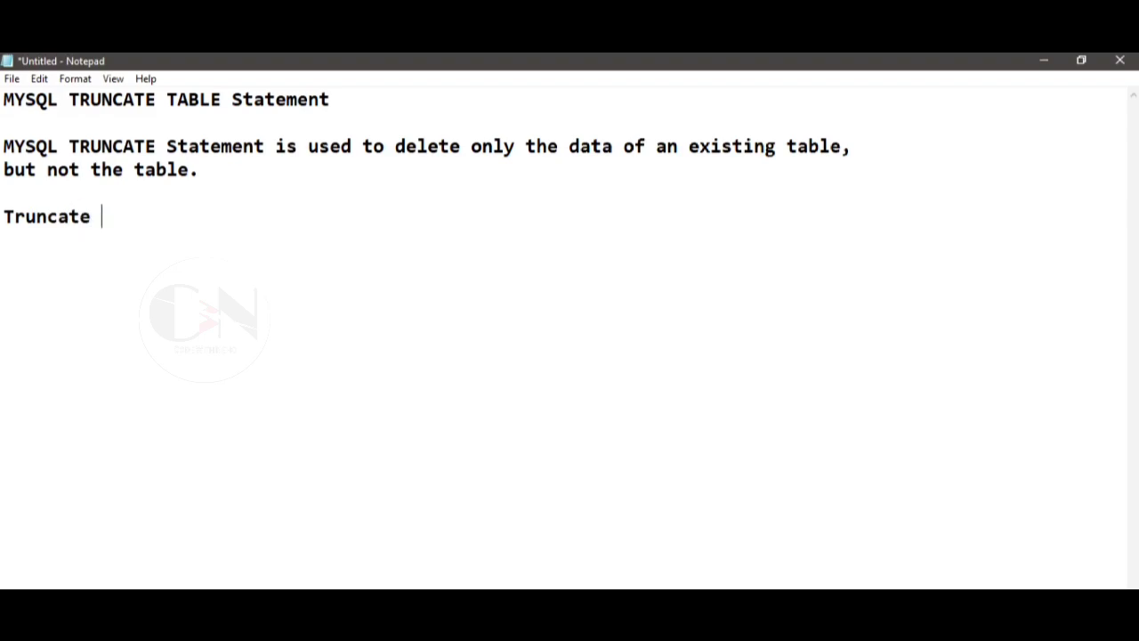
text(c)
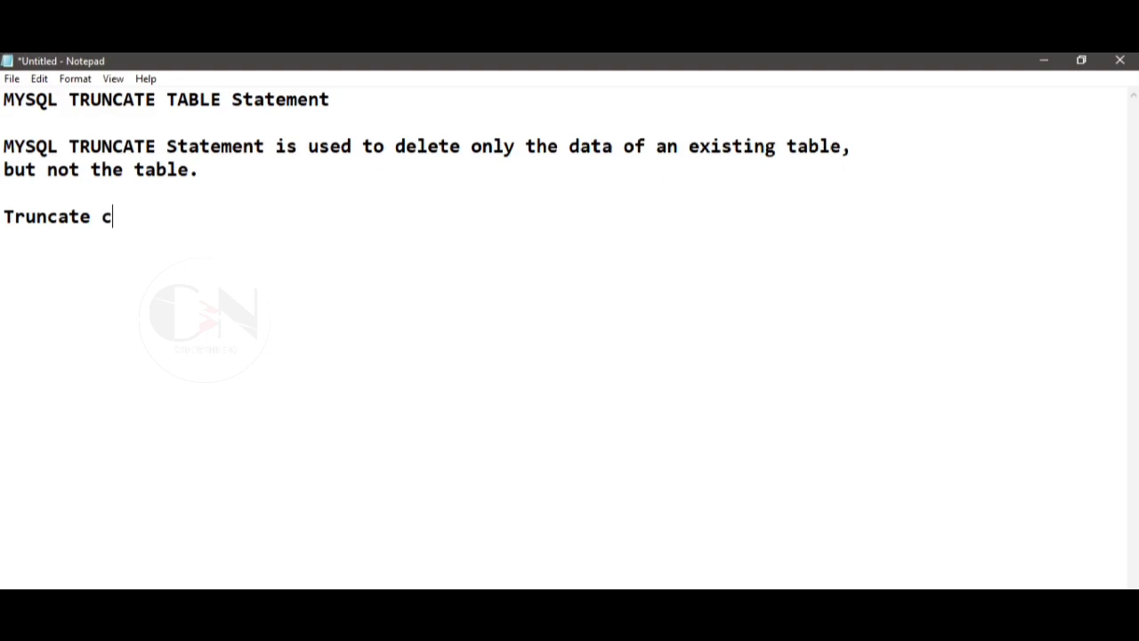
text(ommand is)
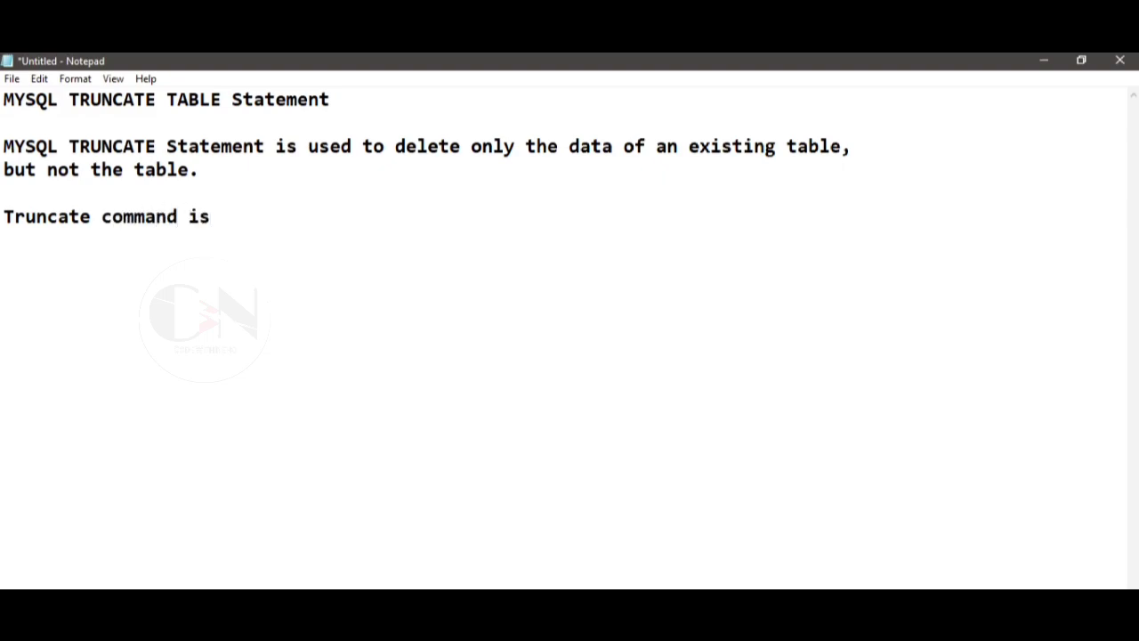
text(a DDL)
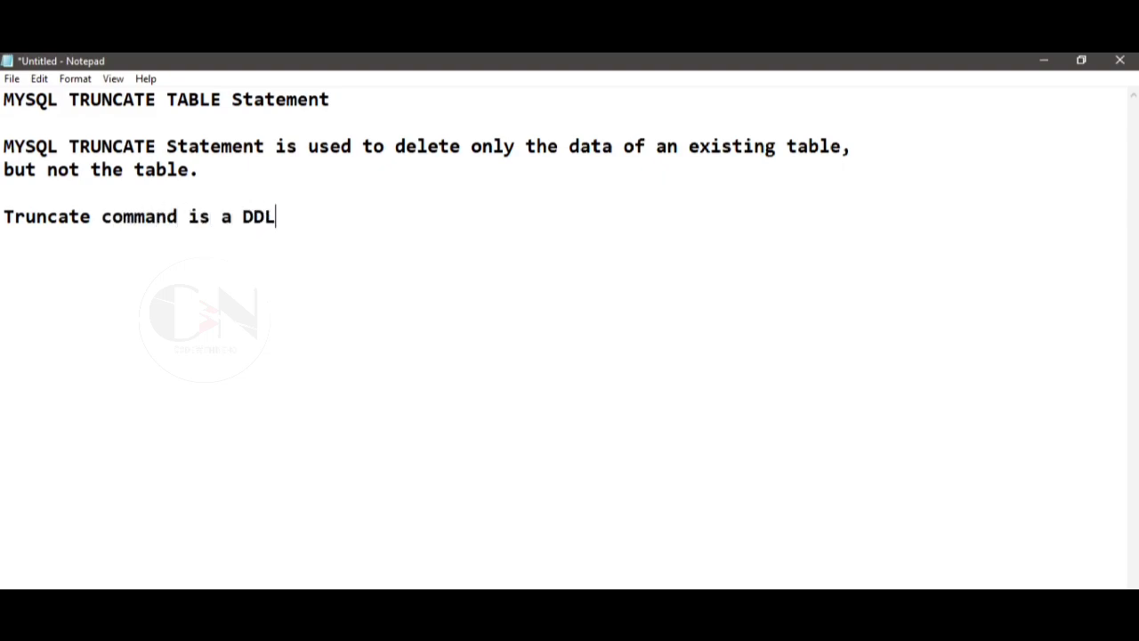
text(statem)
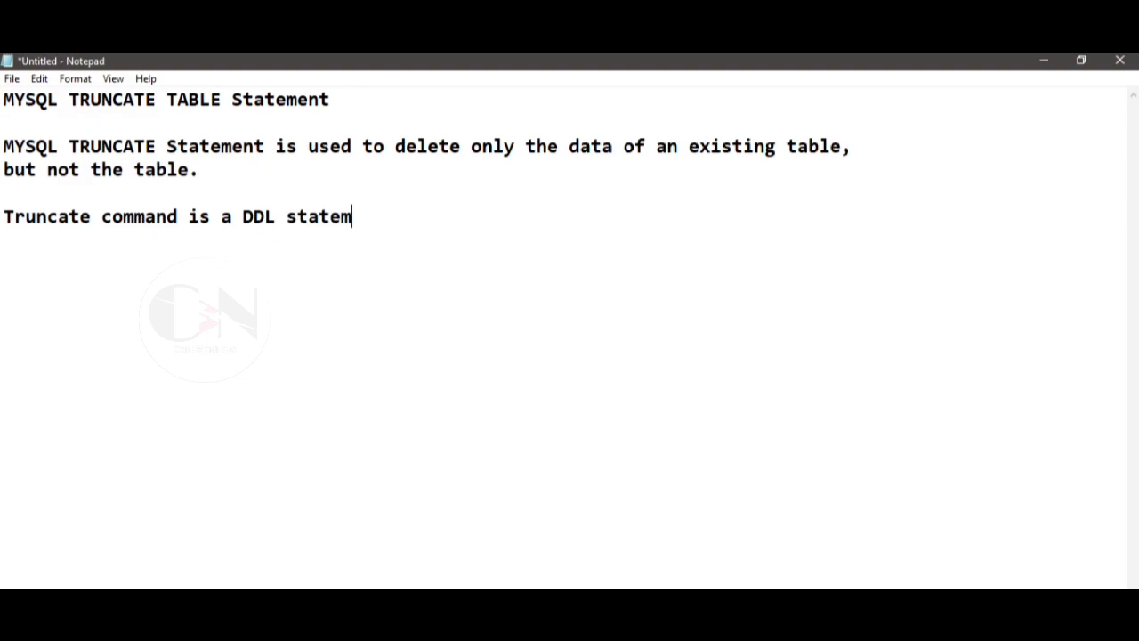
text(ent)
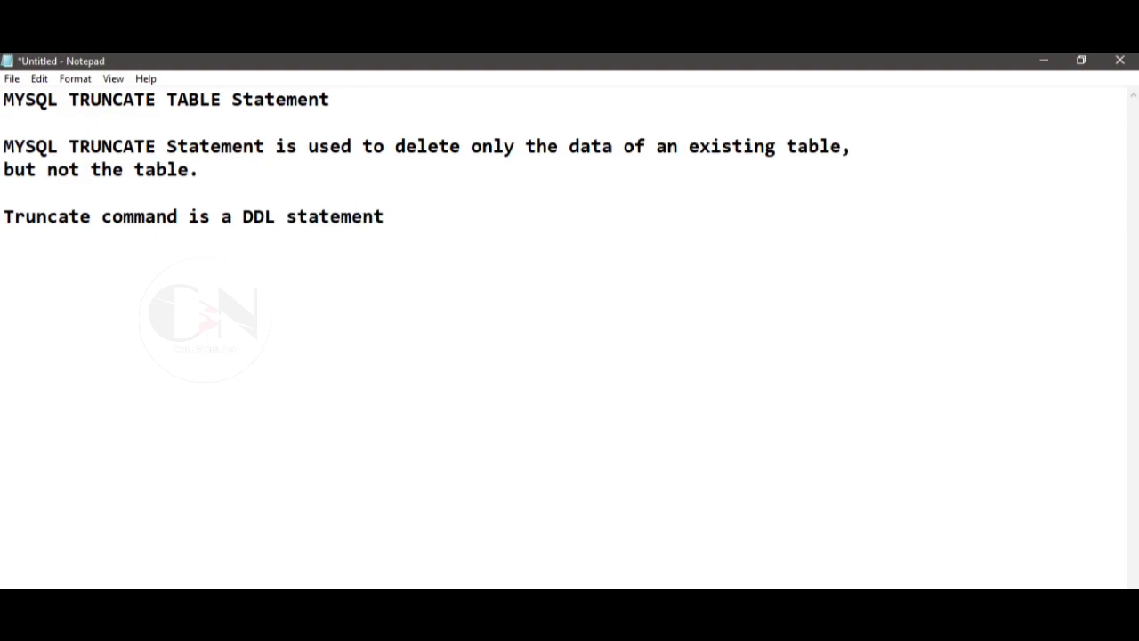
text(i.e;)
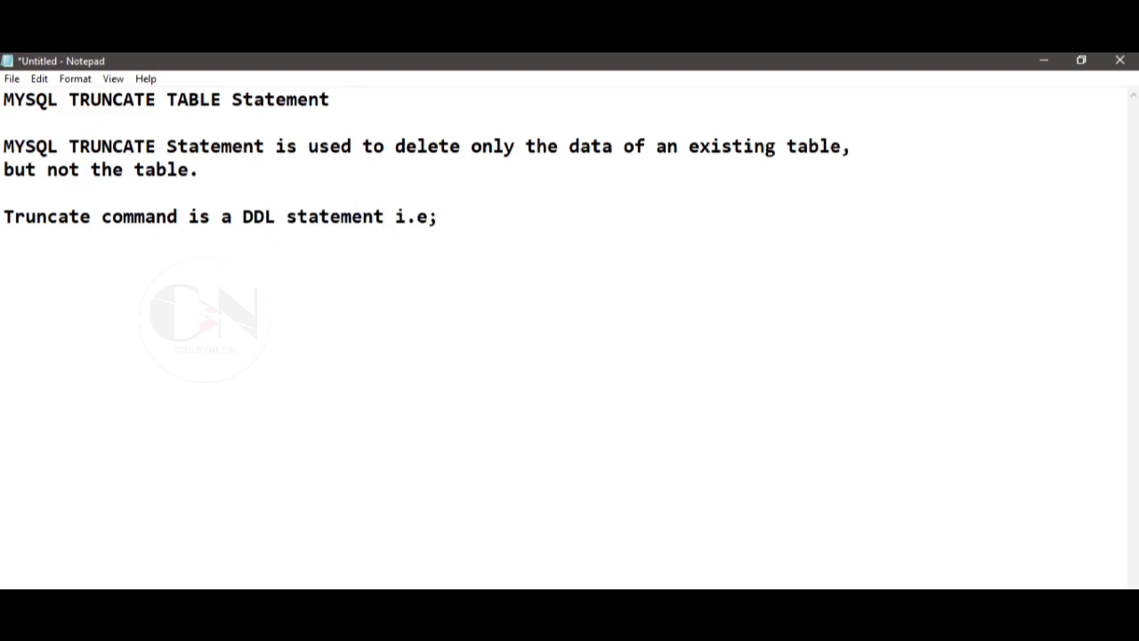
text(Data)
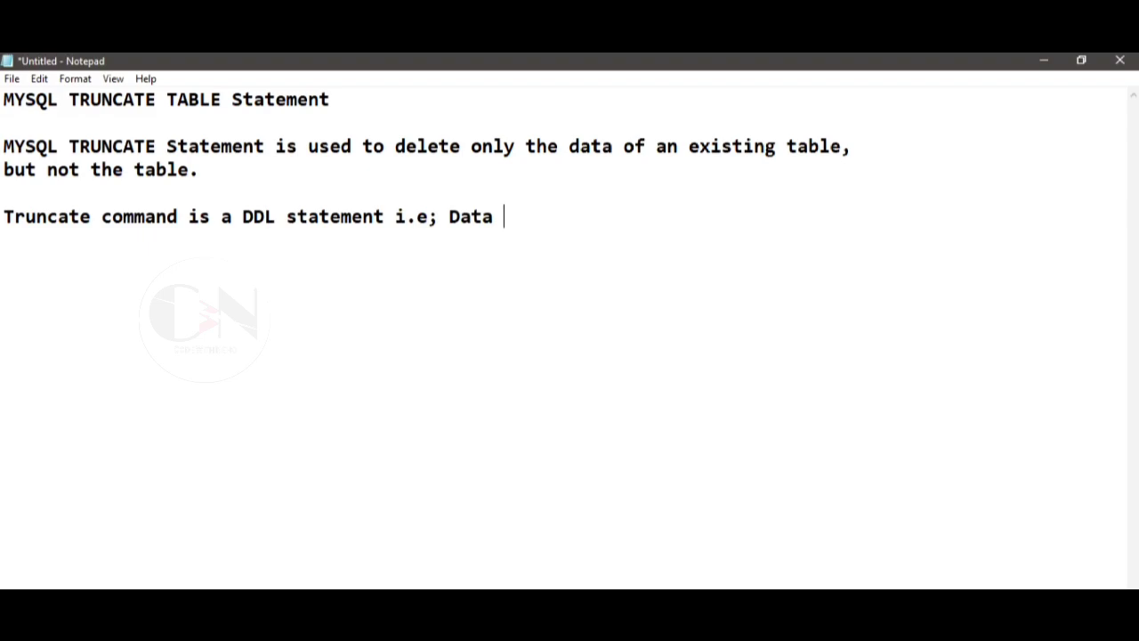
text(Definat)
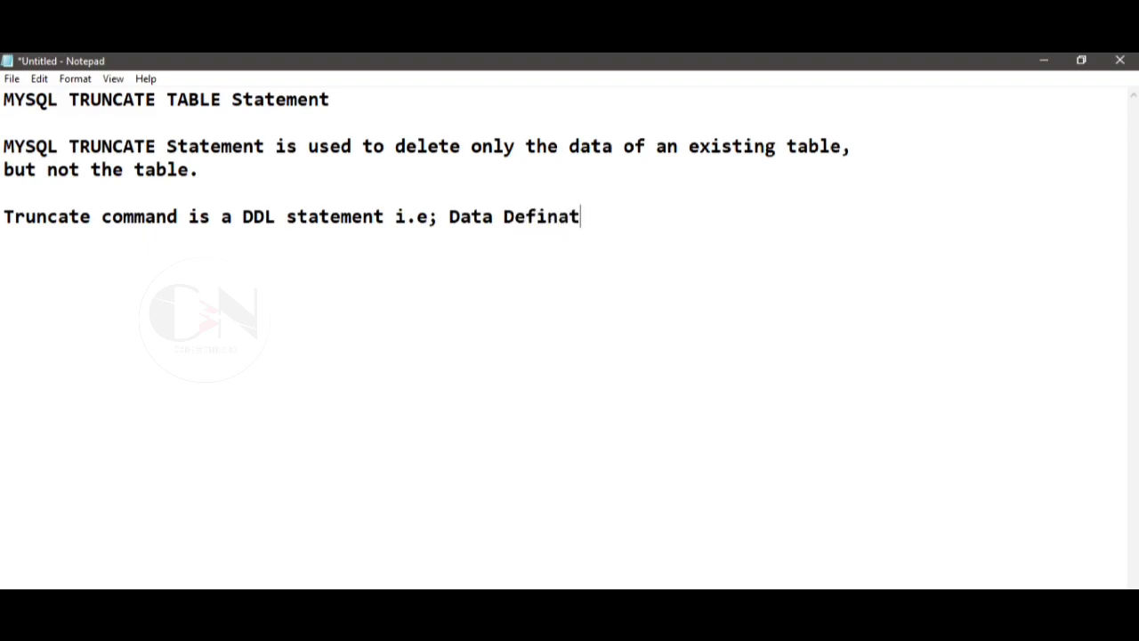
text(ion Lang)
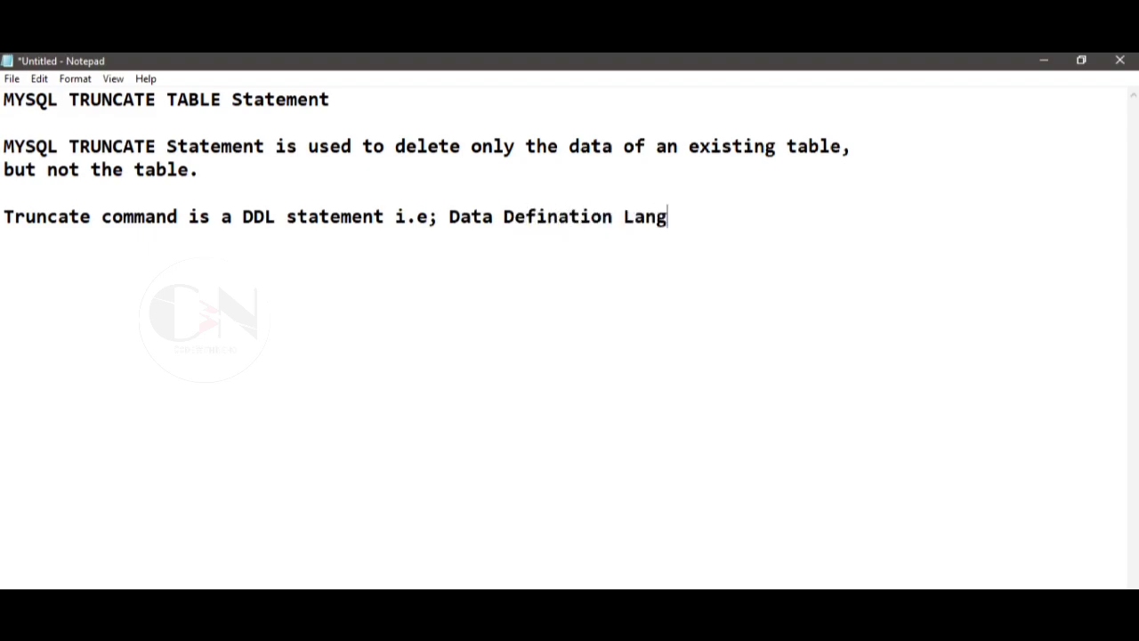
text(uage)
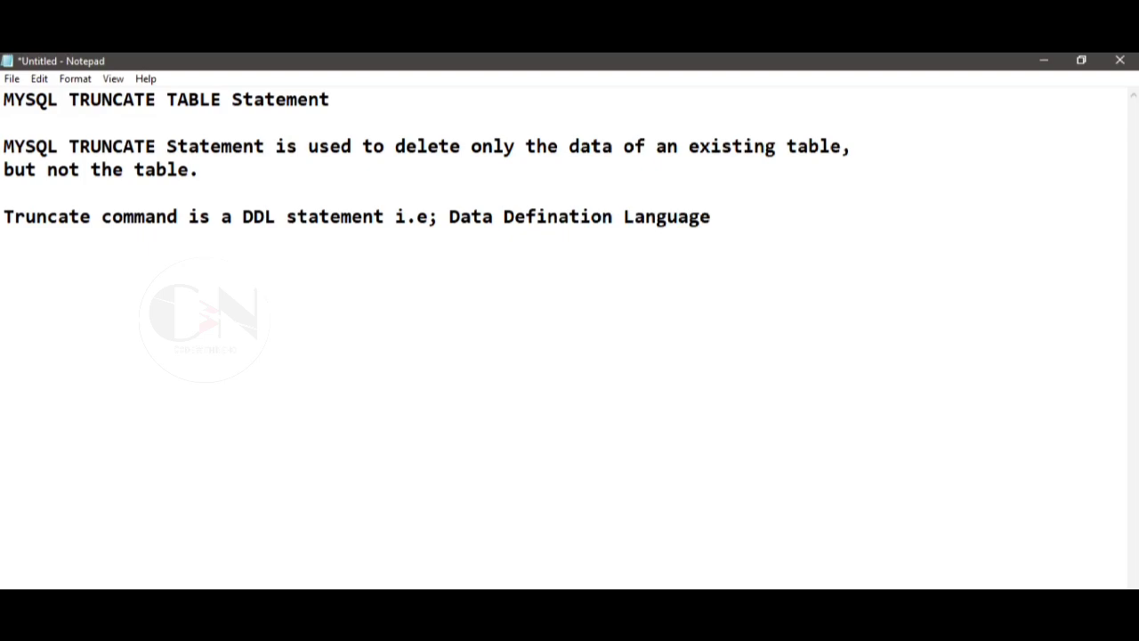
Begin the sentence 'This command helps to TRUNCATE a table completely in one go'.
text(Th)
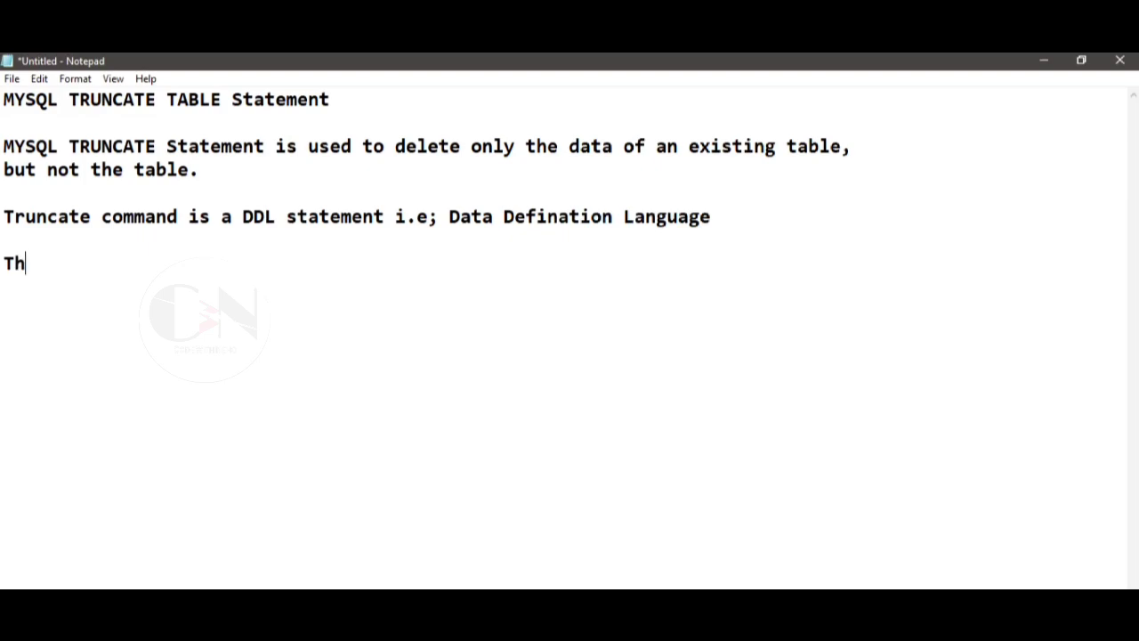
text(is comaan)
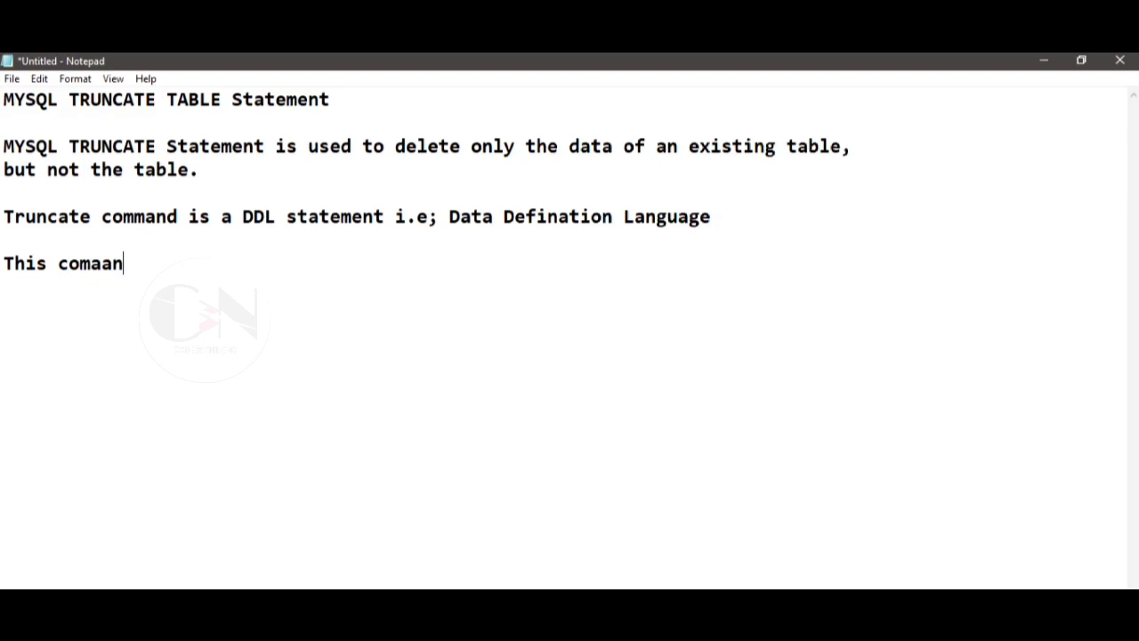
text(n)
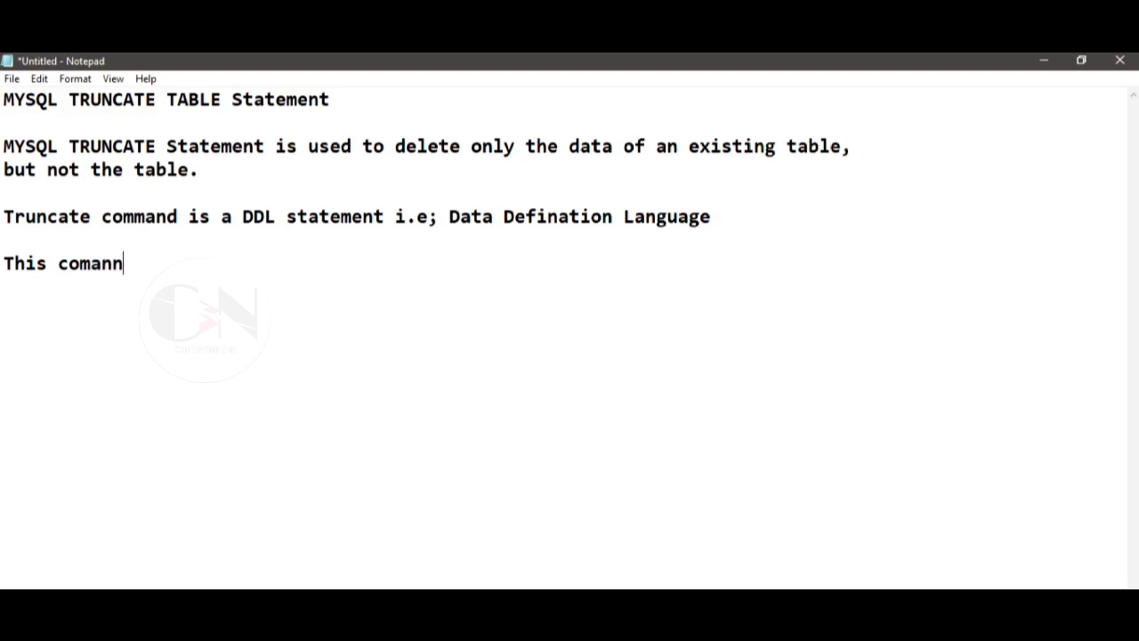
text(mand)
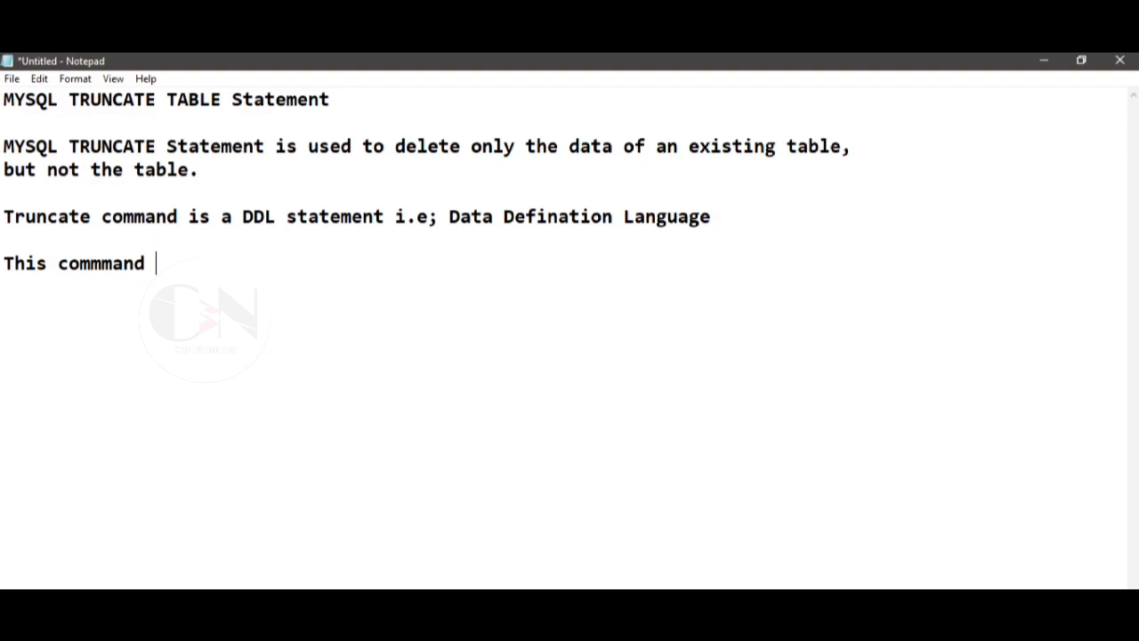
text(helps to TR)
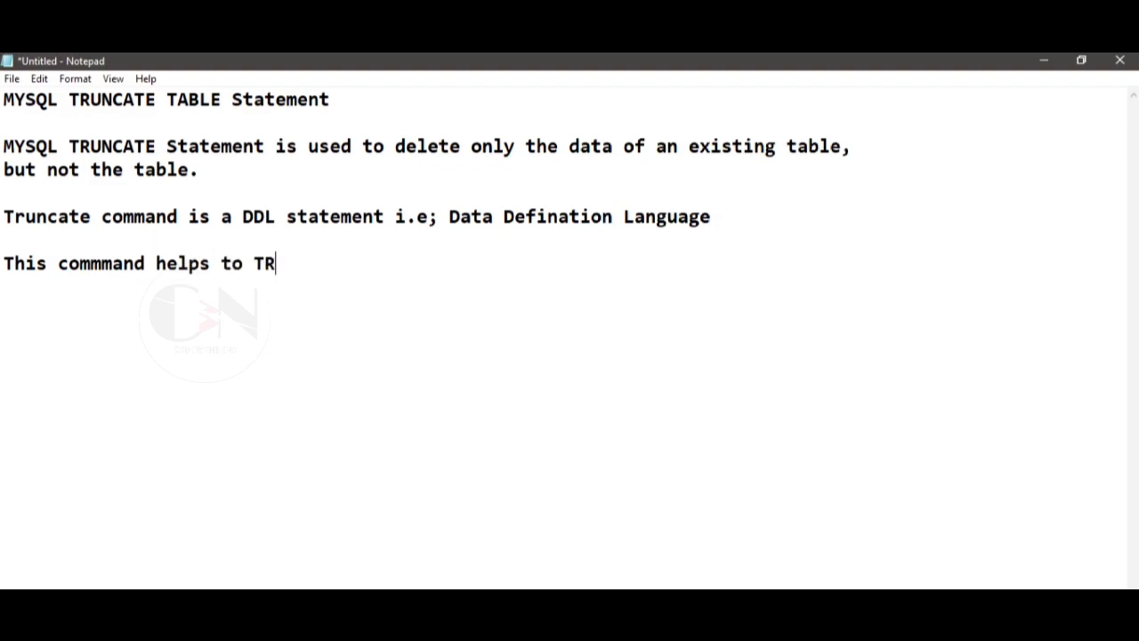
text(UNCATE)
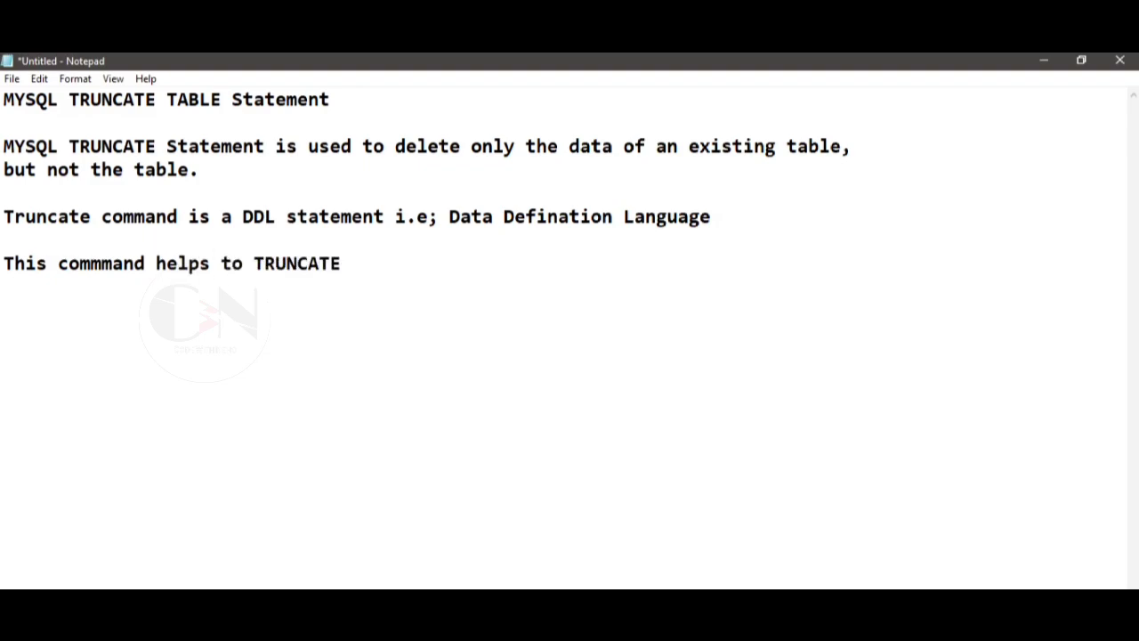
text(a table com)
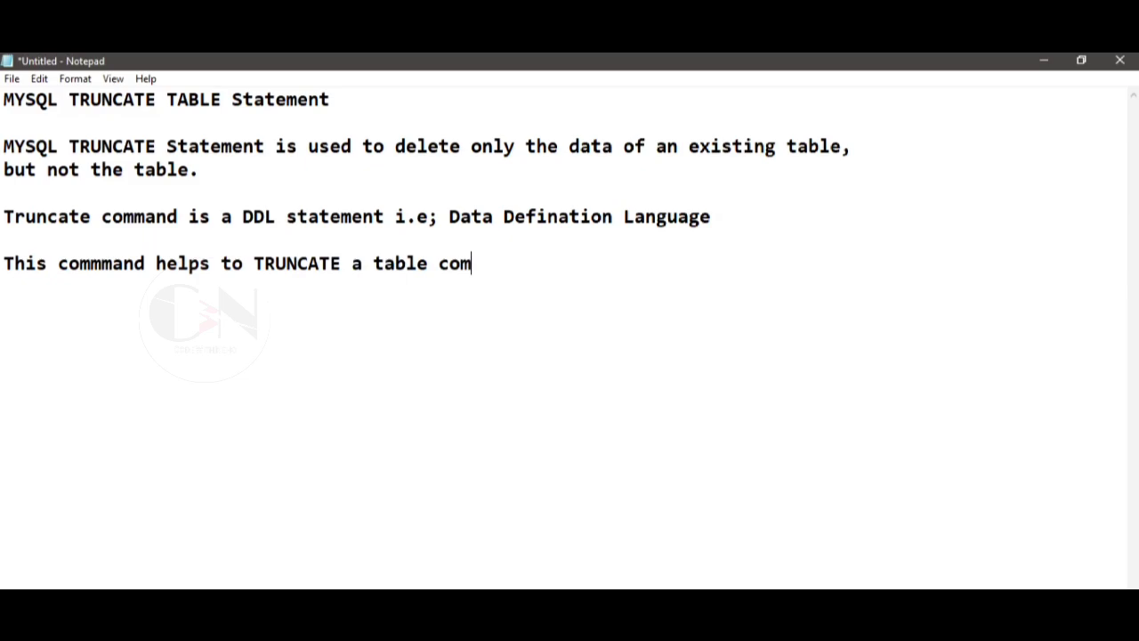
text(pletely)
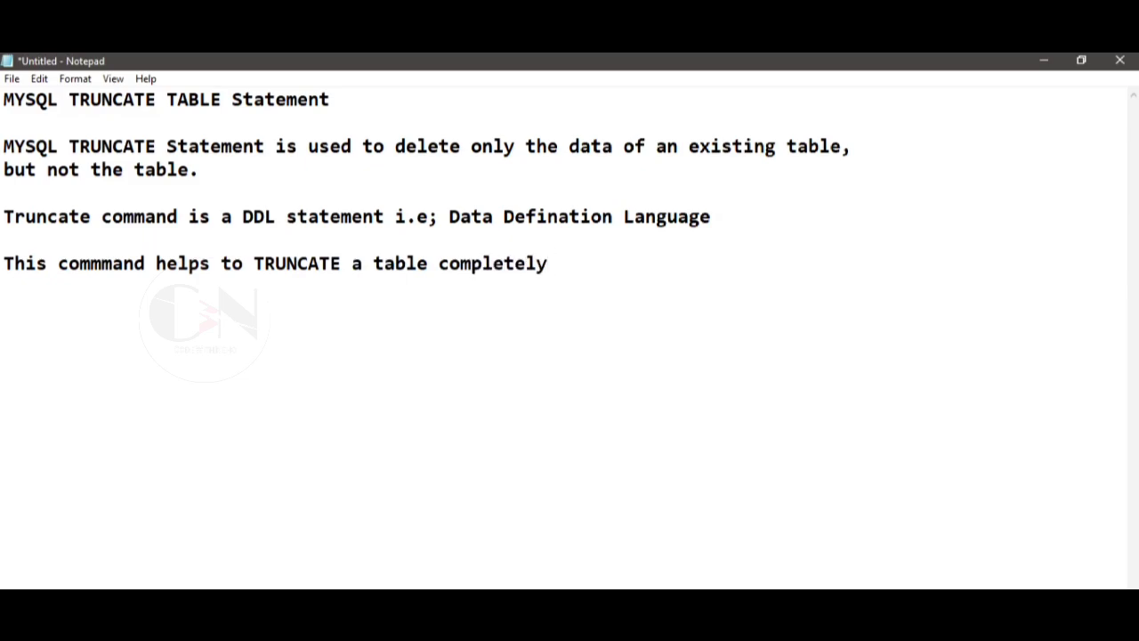
text(in one)
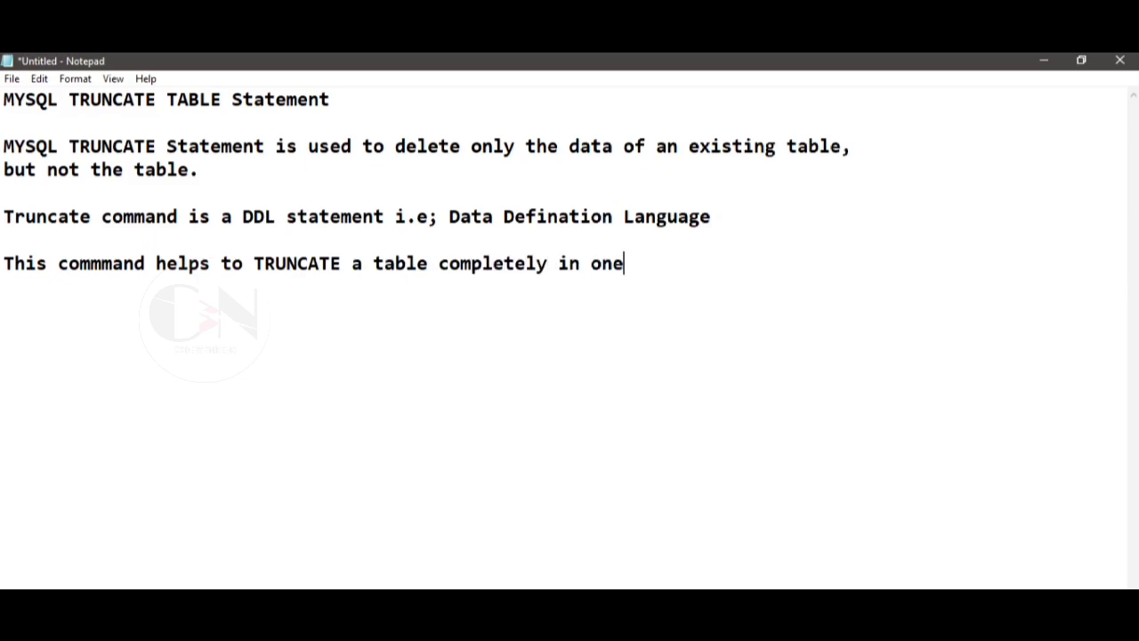
text(go)
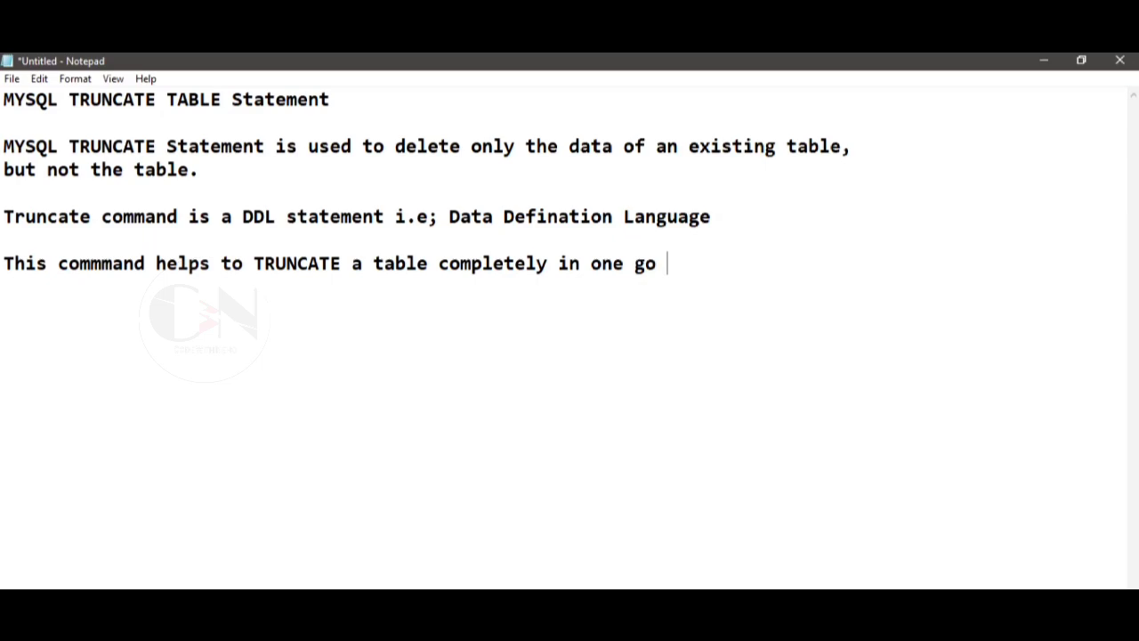
Finish with 'instead of deleting table records one by one, which will be very time consuming and hefty process.'.
text(instead)
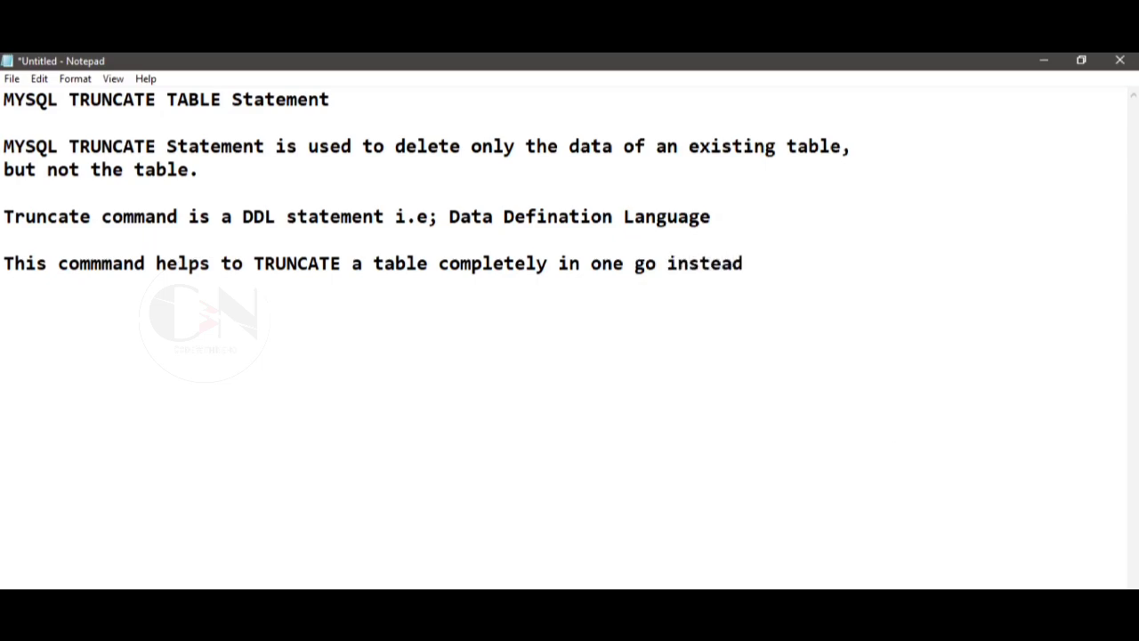
text(of deleti)
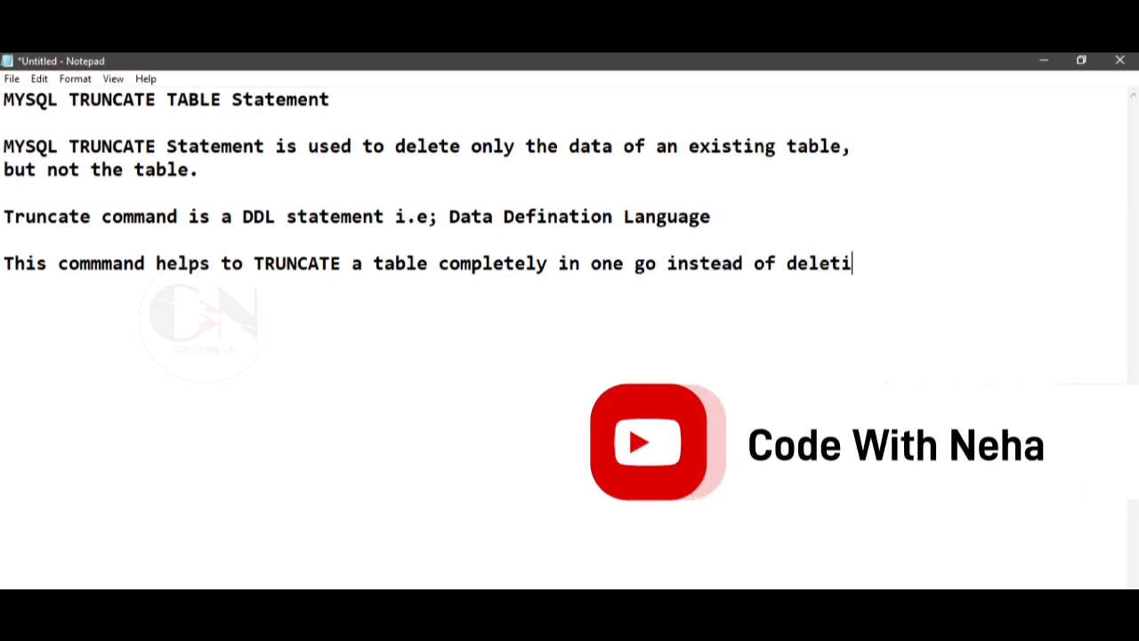
text(ng t)
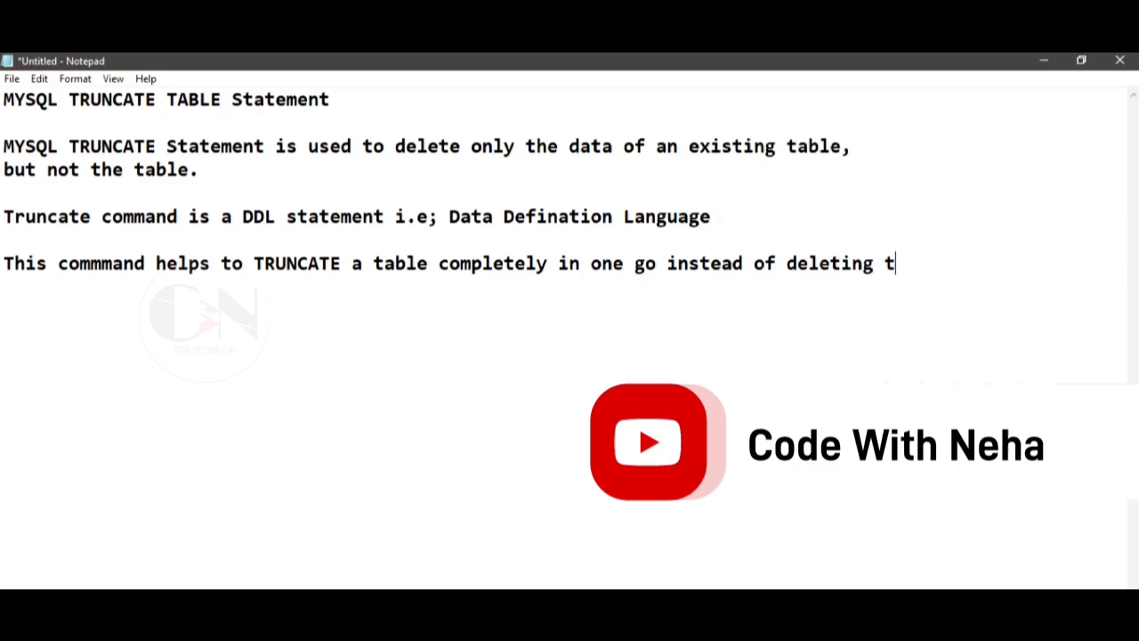
text(able recorss)
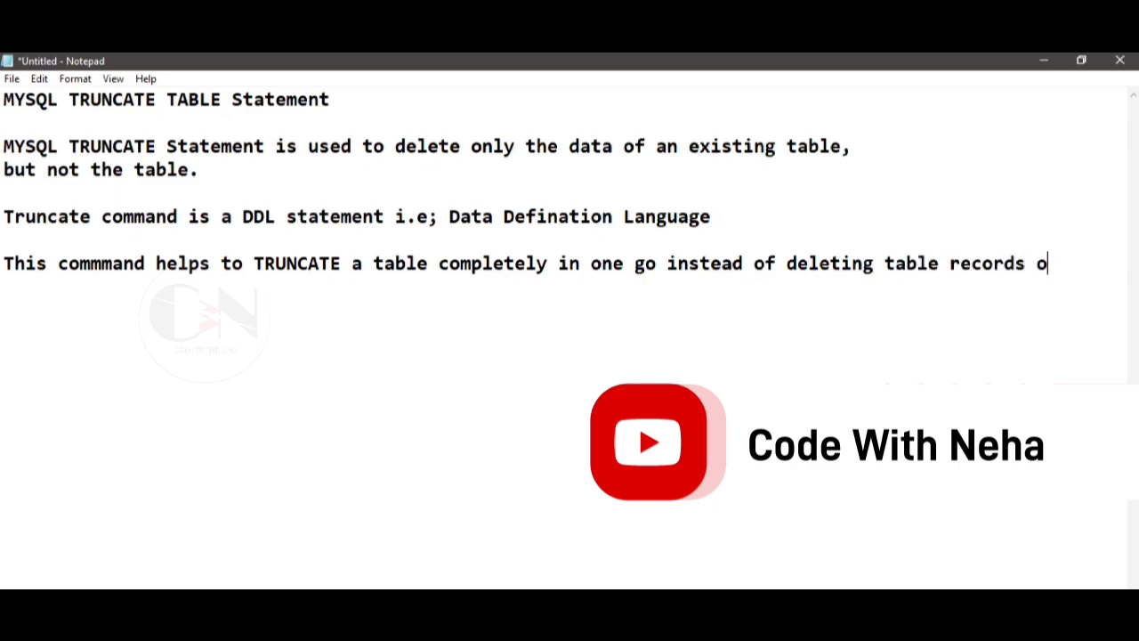
text(ne by one)
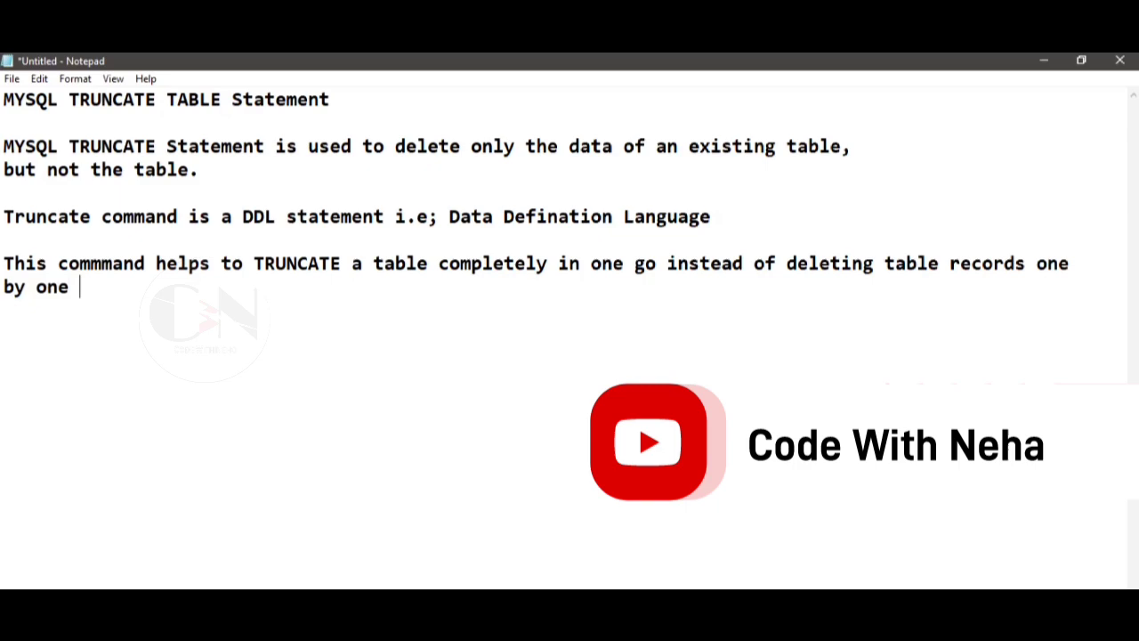
text(wh)
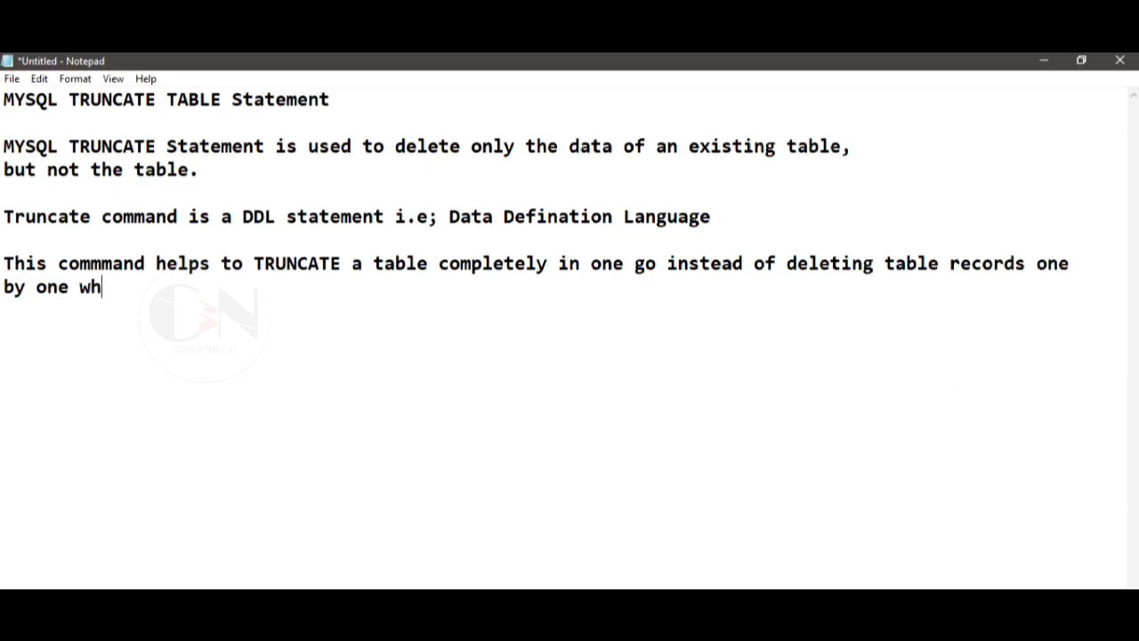
text(ich will)
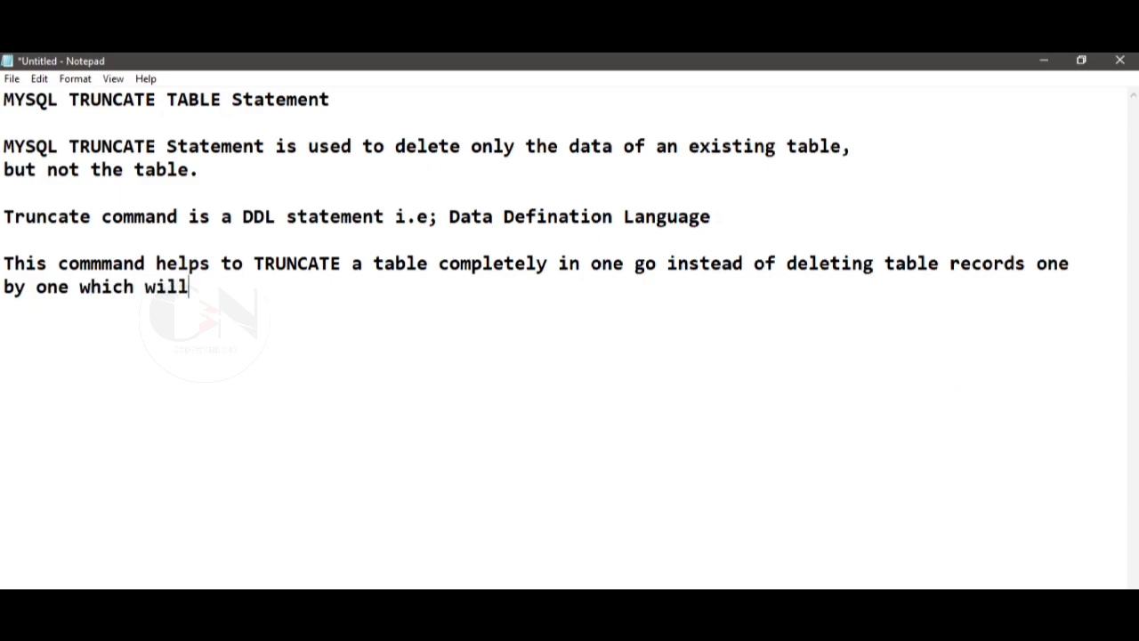
text(be ver)
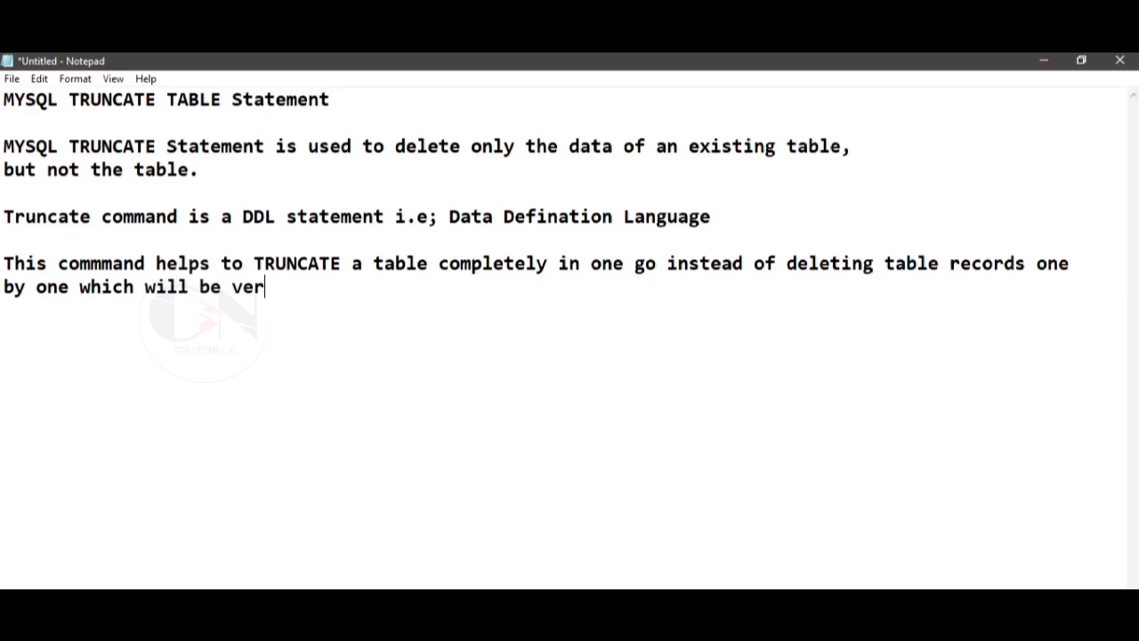
text(y time co)
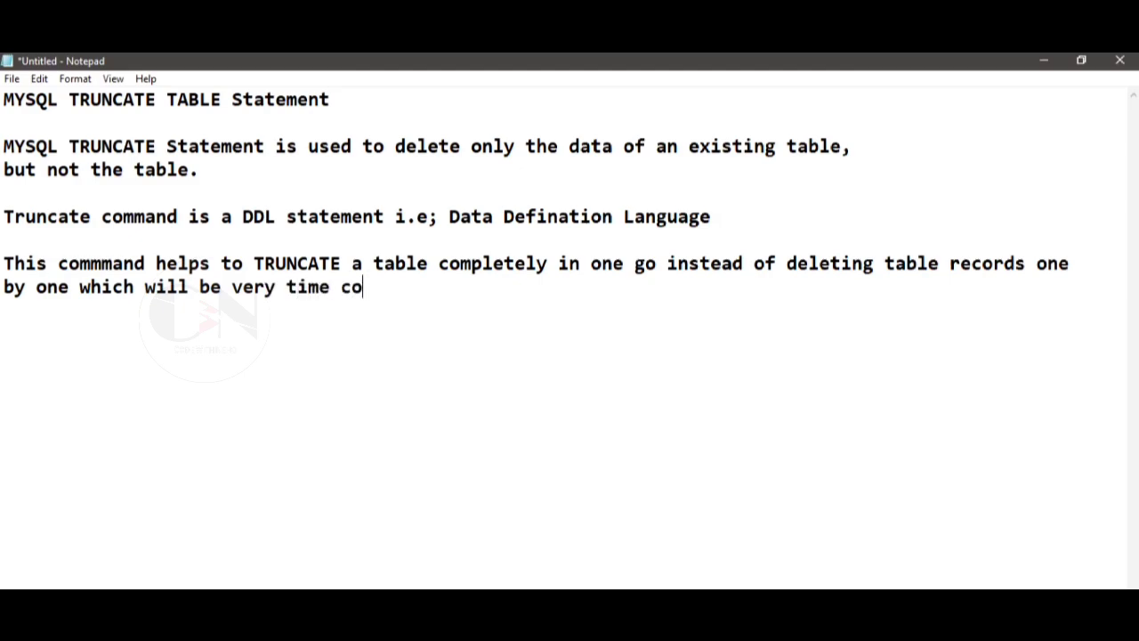
text(nsuming a)
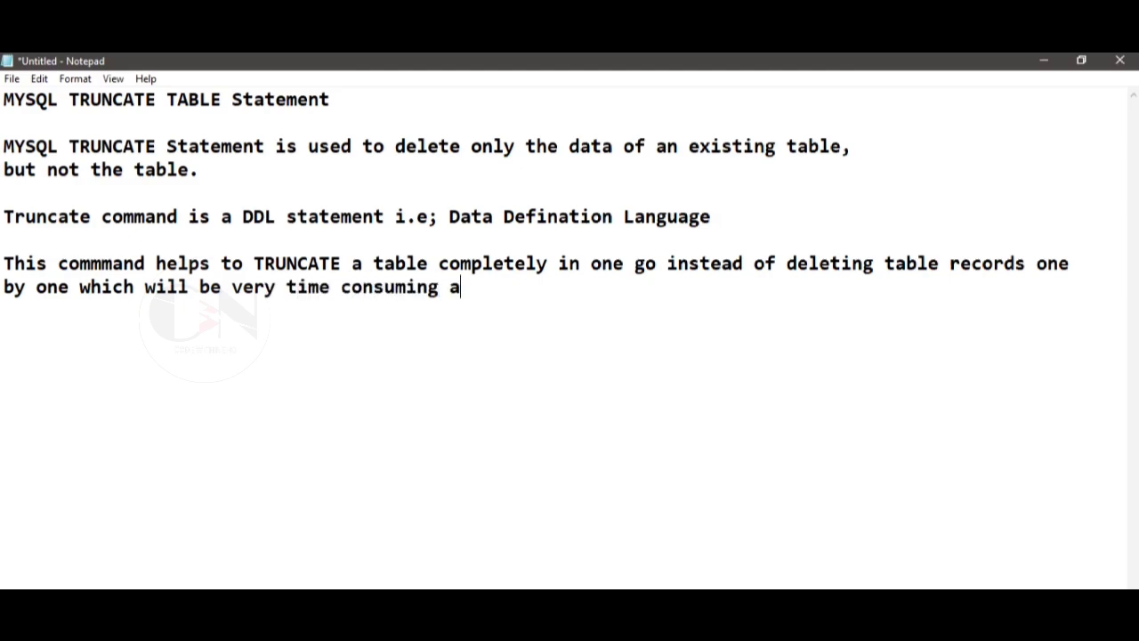
text(nd heft)
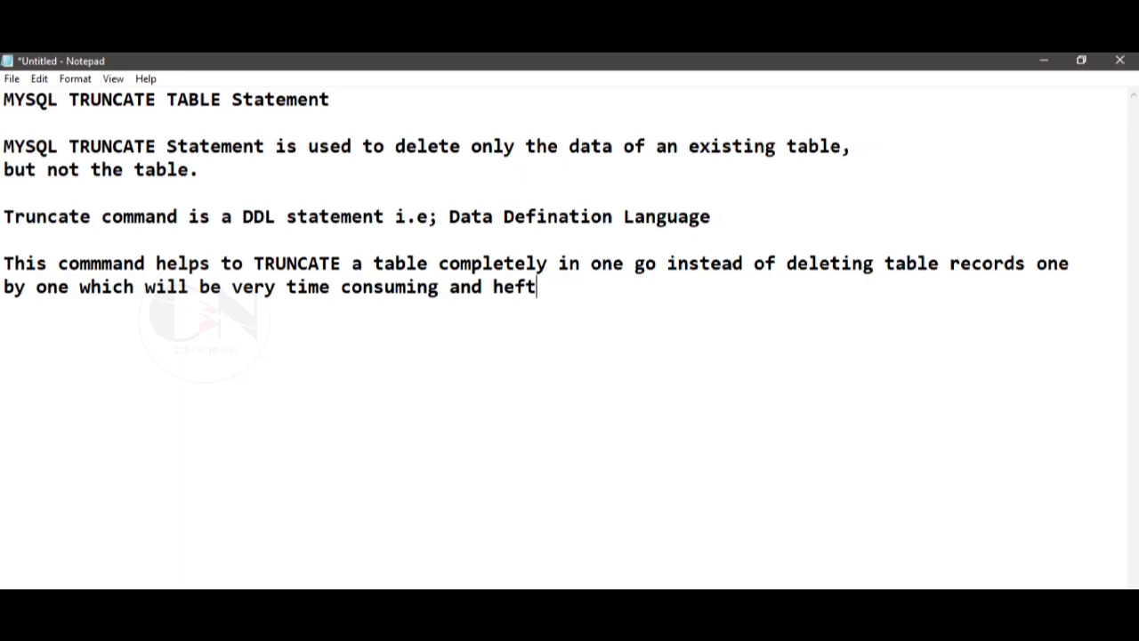
text(y process.)
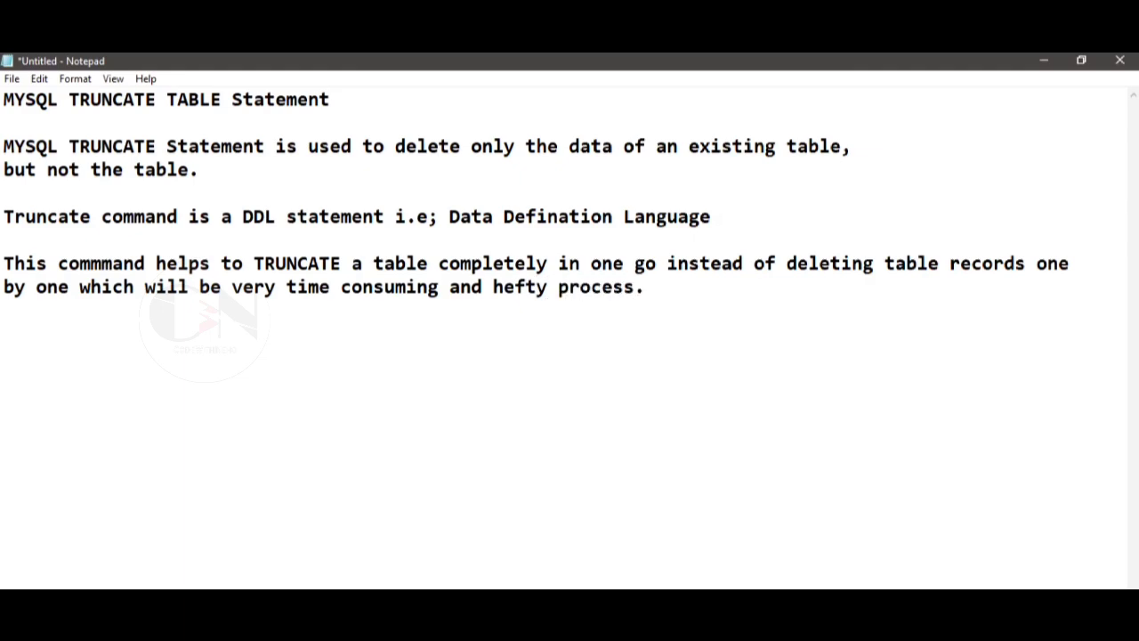
click(644, 286)
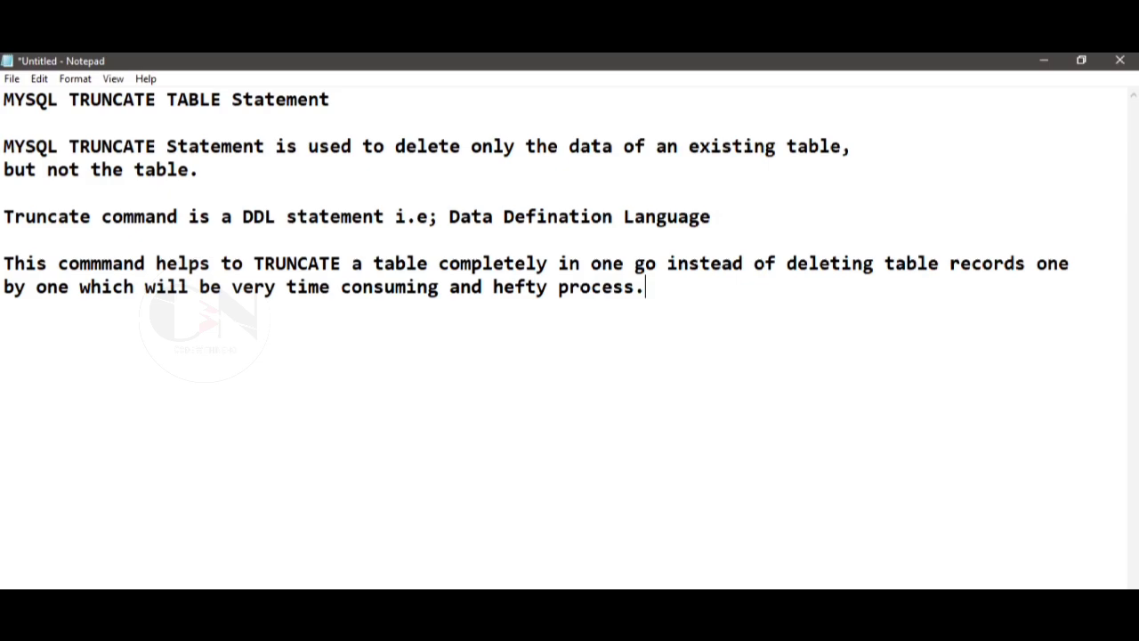
Add a 'SYNTAX:-' heading followed by the line 'TRUNCATE TABLE table_name;'.
text(s)
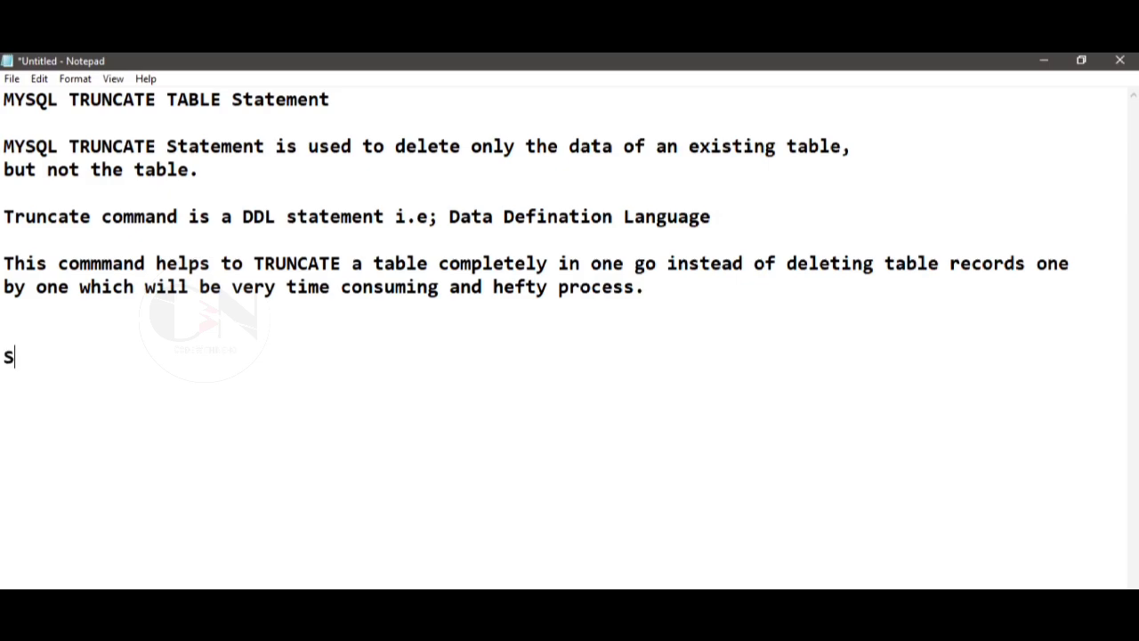
text(YNTAX:-)
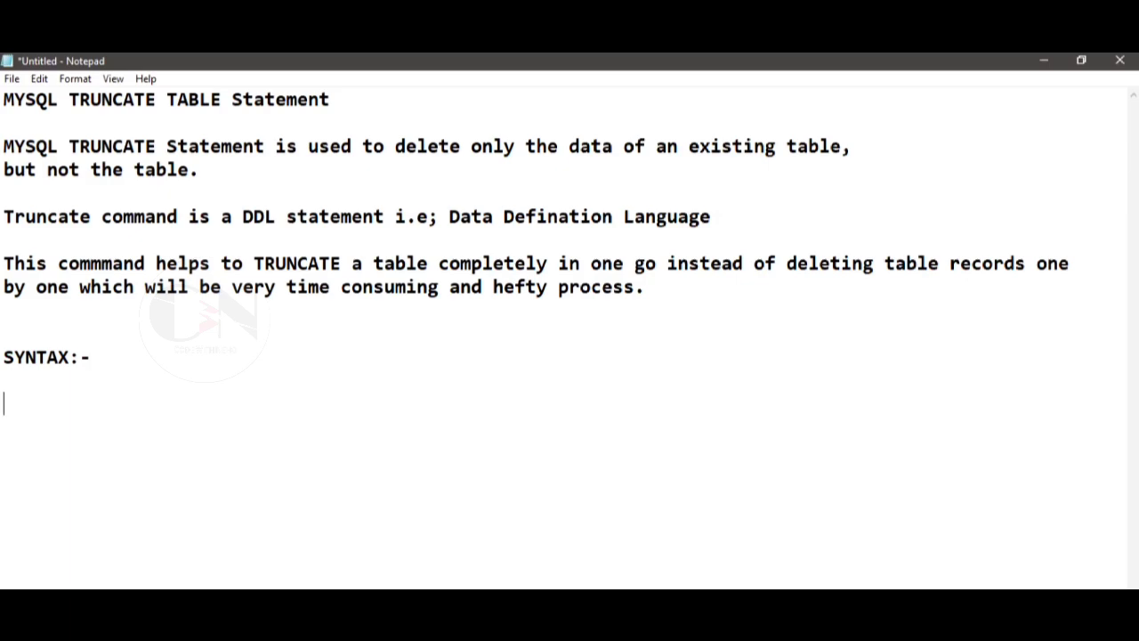
text(TRUNCATE T)
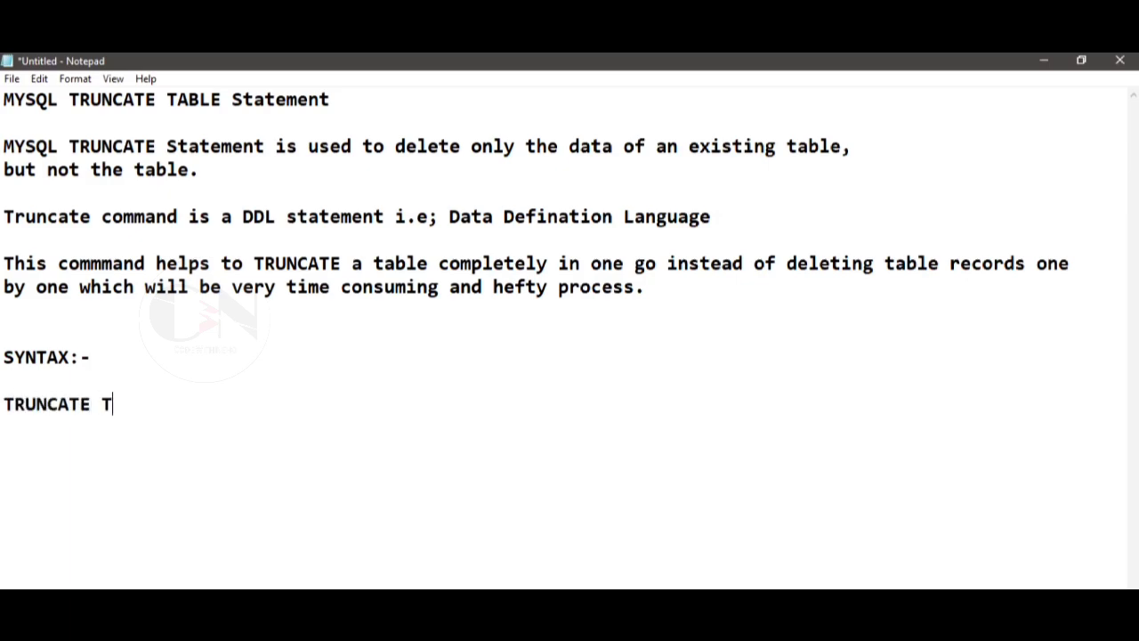
text(ABLE table_)
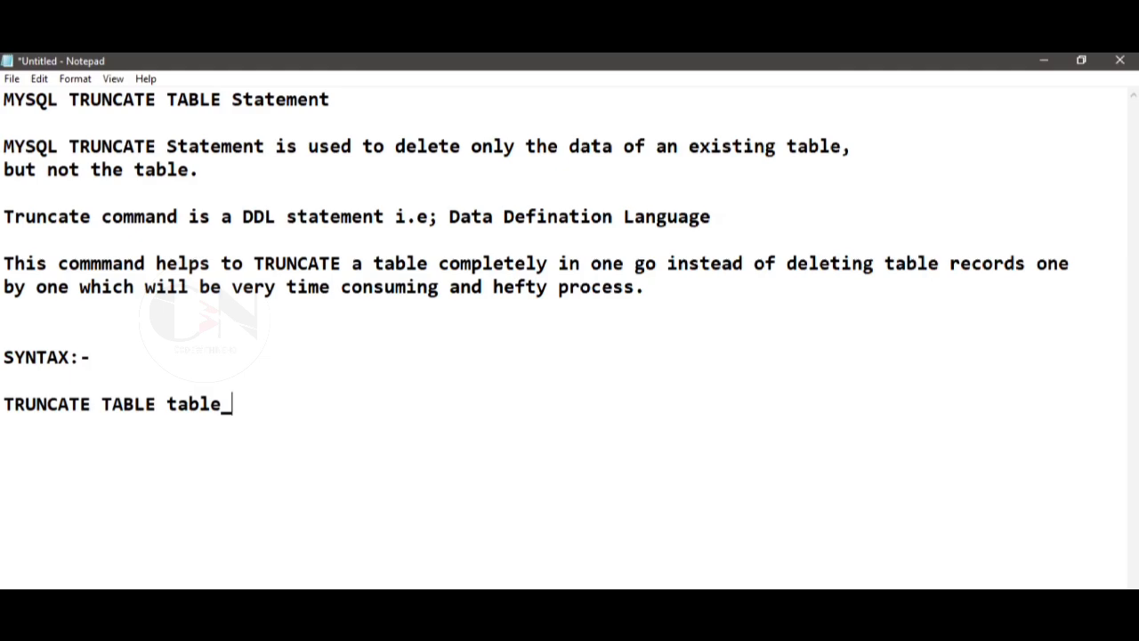
text(name;)
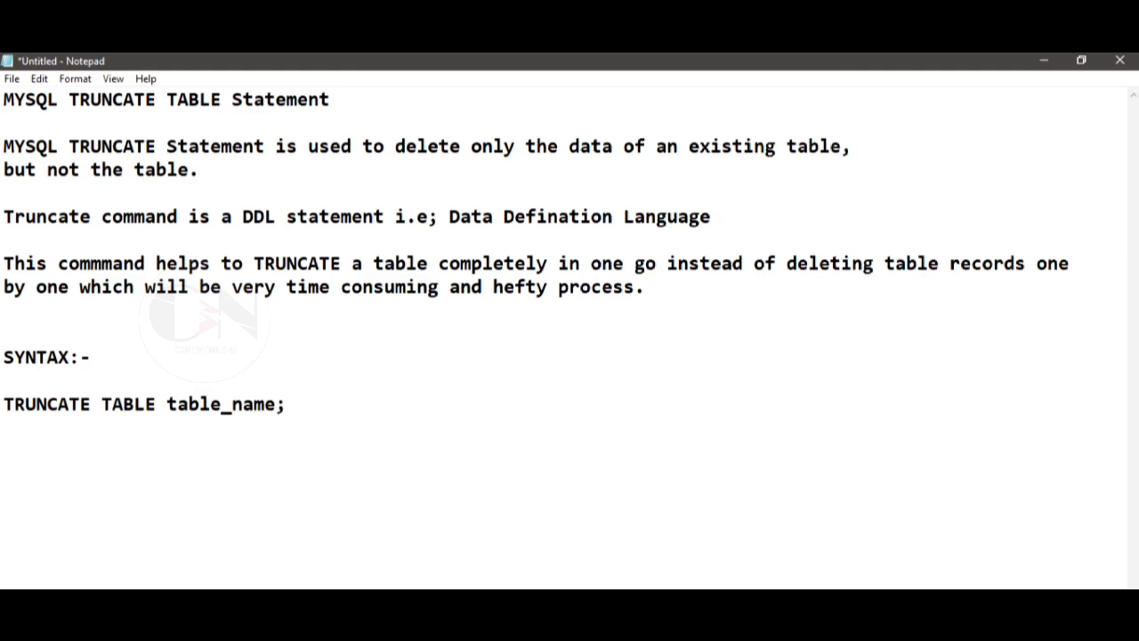
click(283, 404)
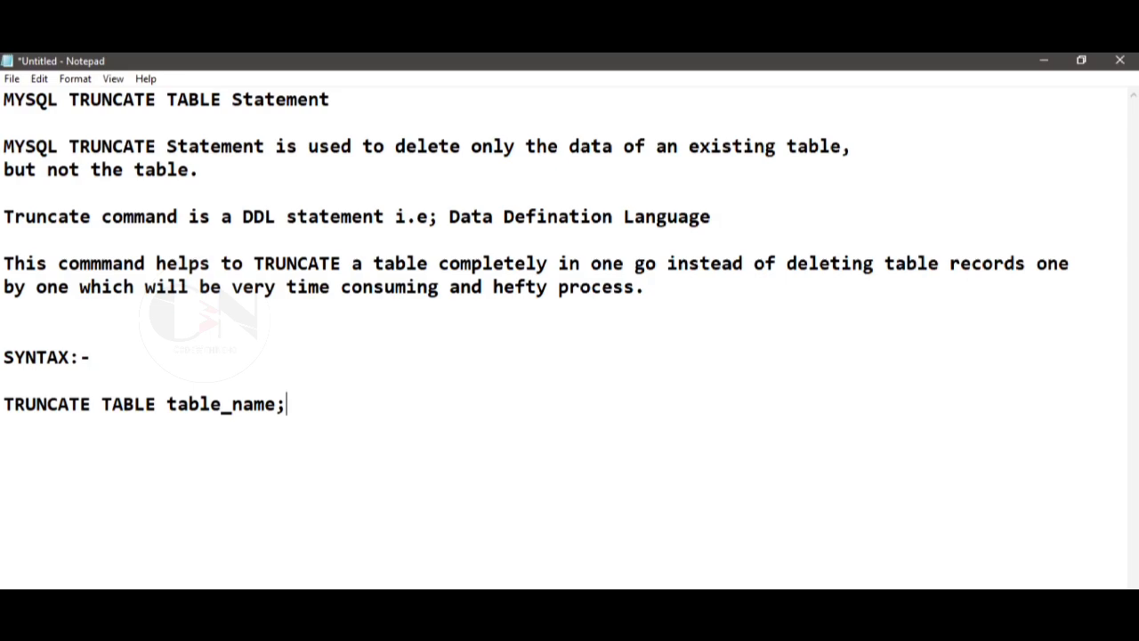
mouse_move(362, 360)
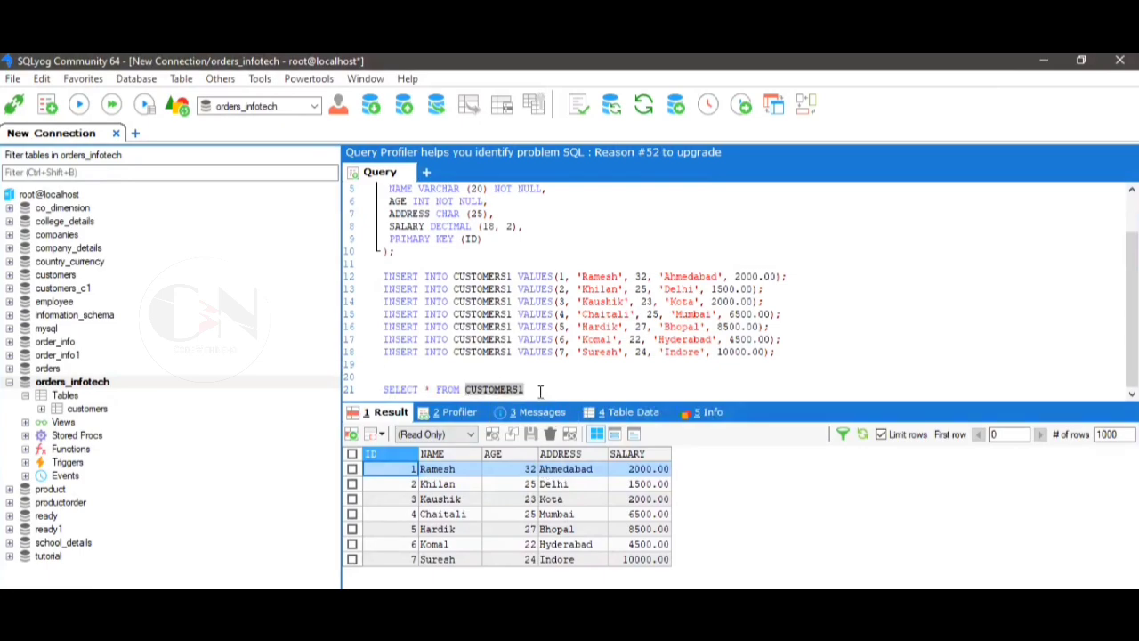
Type 'TRUNCATE TABLE CUSTOMERS1;' below the SELECT query and execute it, emptying the table.
scroll(up, 3)
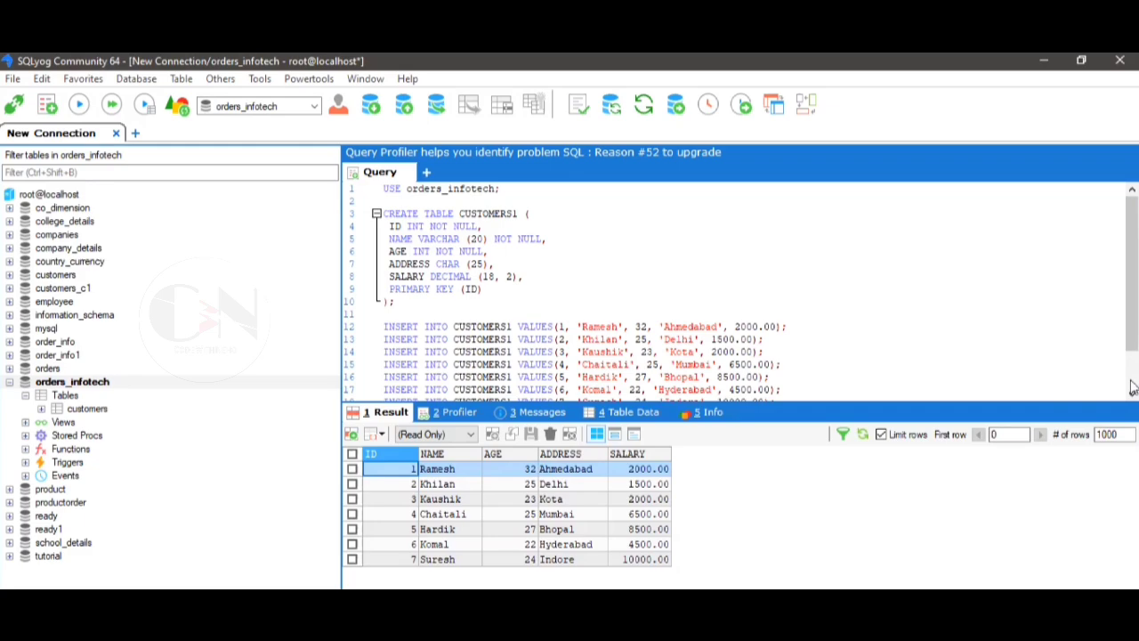
scroll(down, 3)
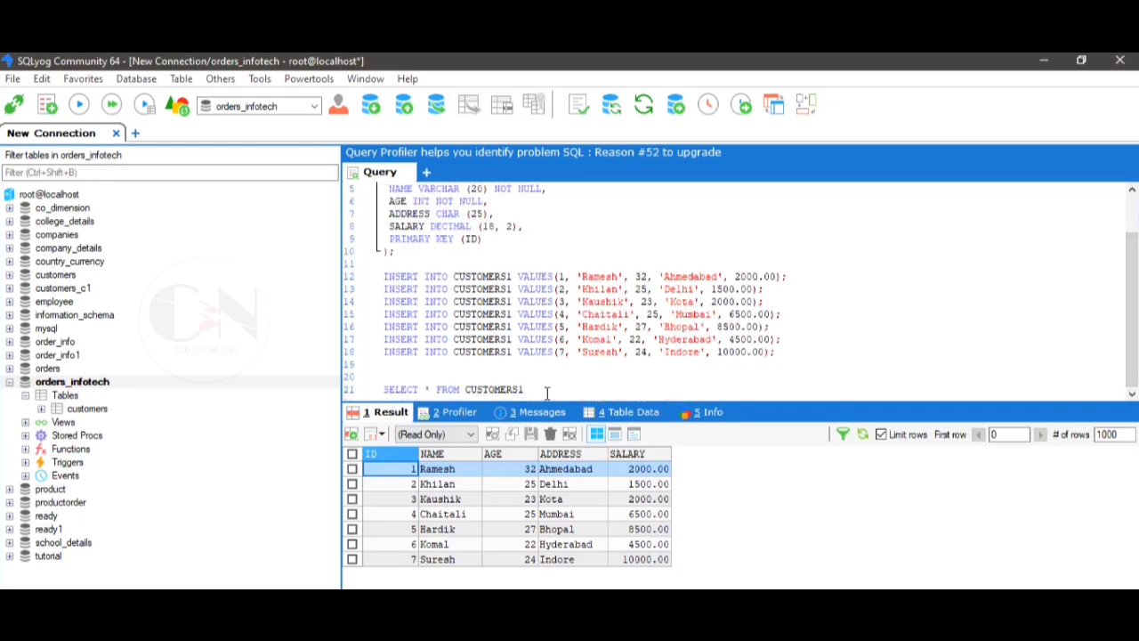
text(trunc)
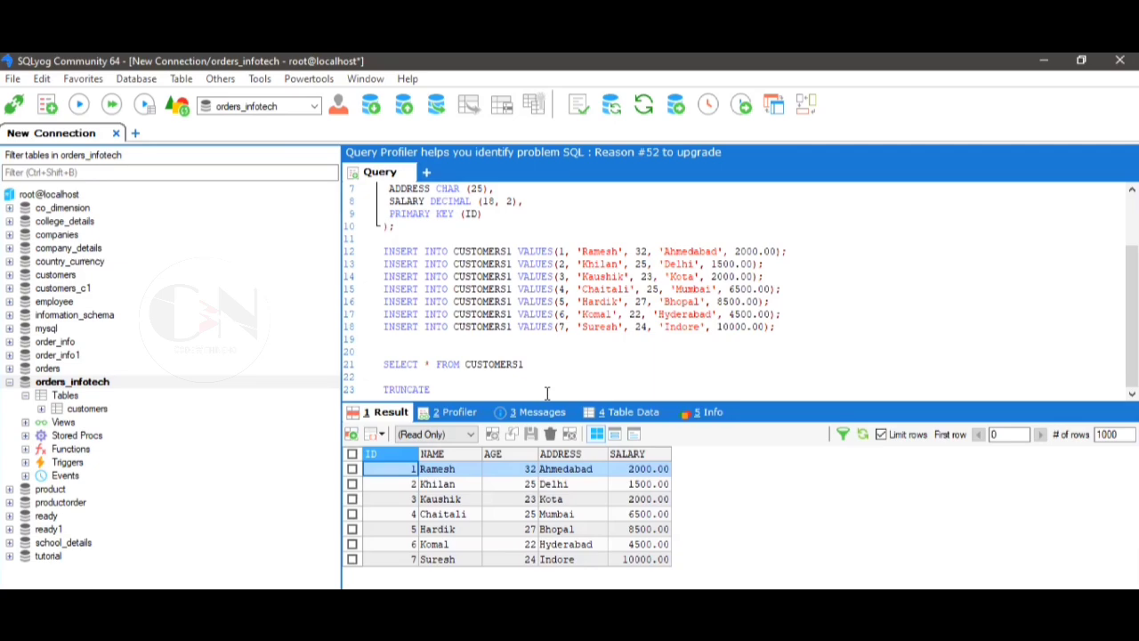
text(TABLE)
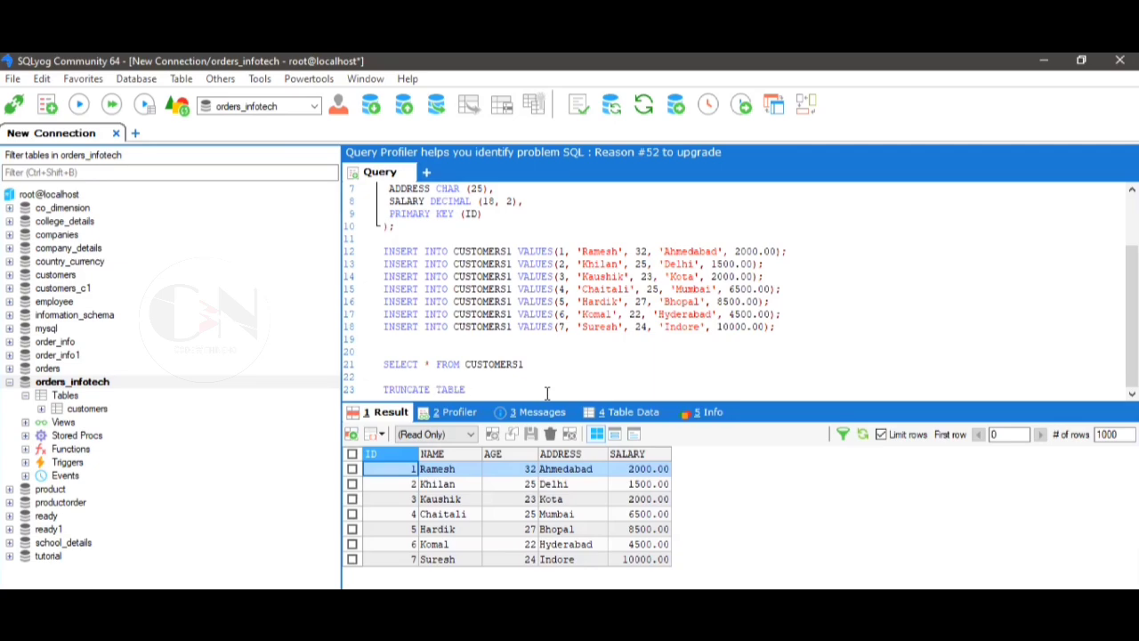
text(CUSTOMERS1;)
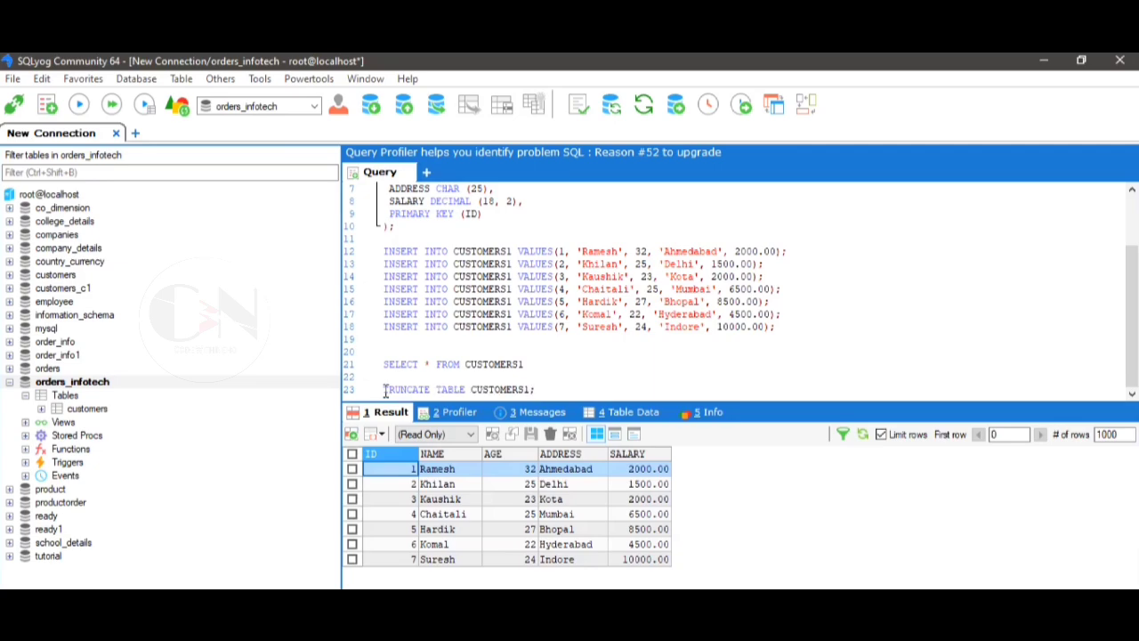
click(78, 104)
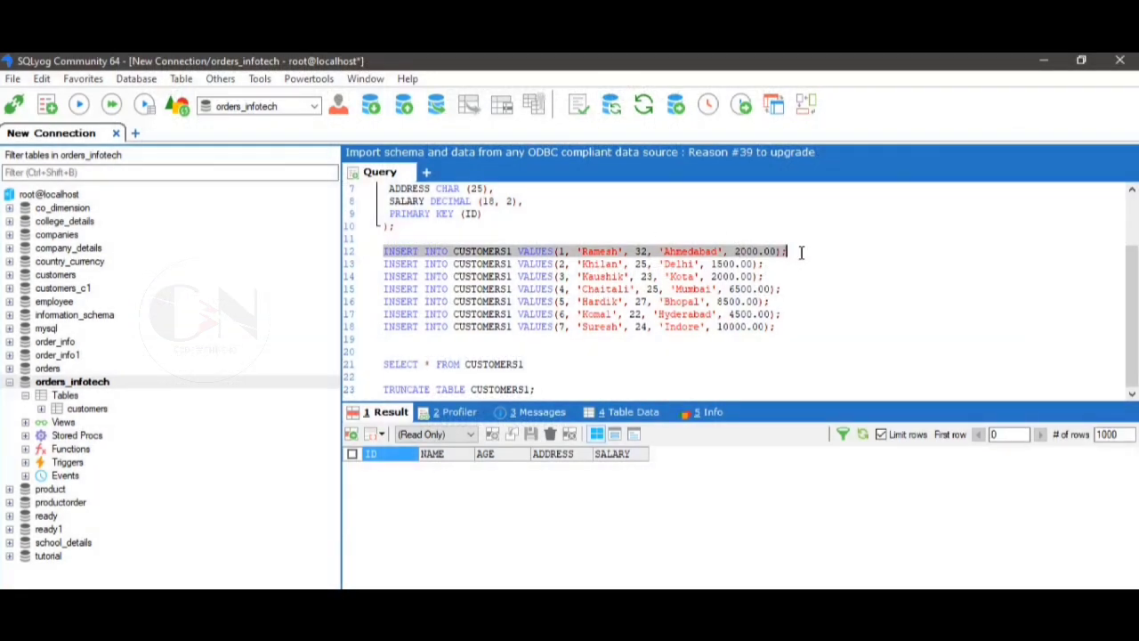
Re-run the seven CUSTOMERS1 INSERT statements and list all customer rows again.
click(79, 104)
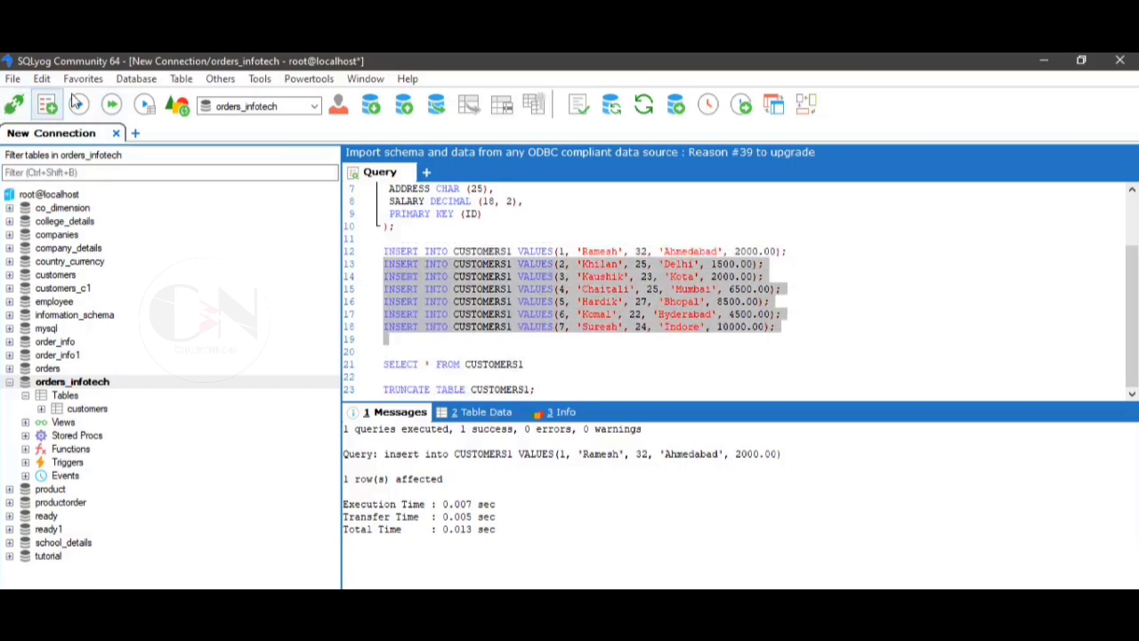
click(78, 104)
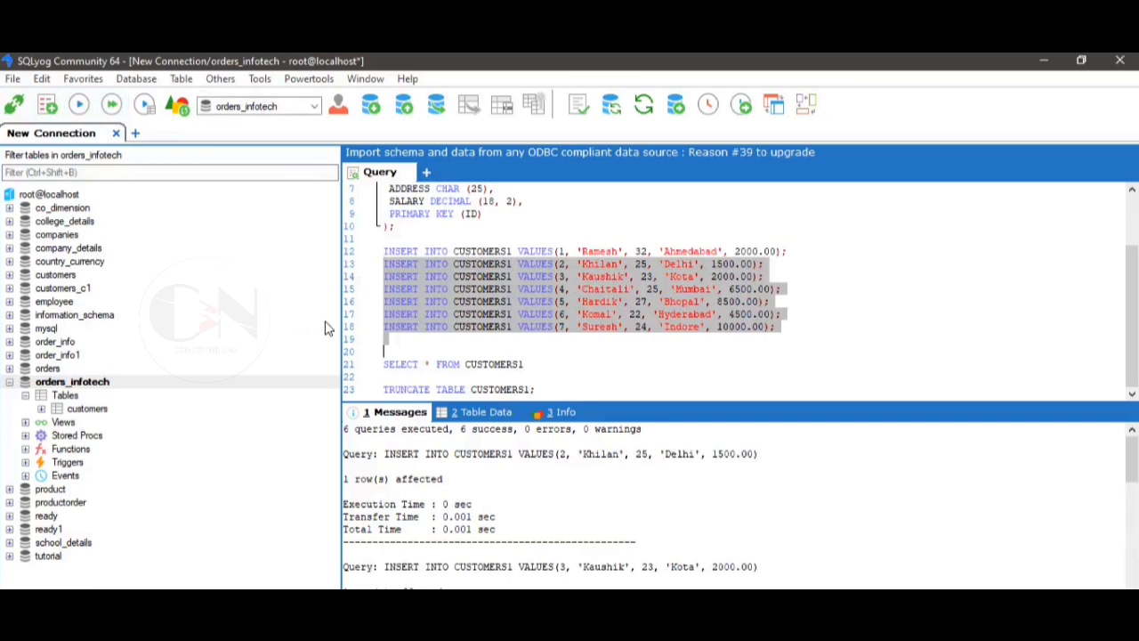
click(385, 364)
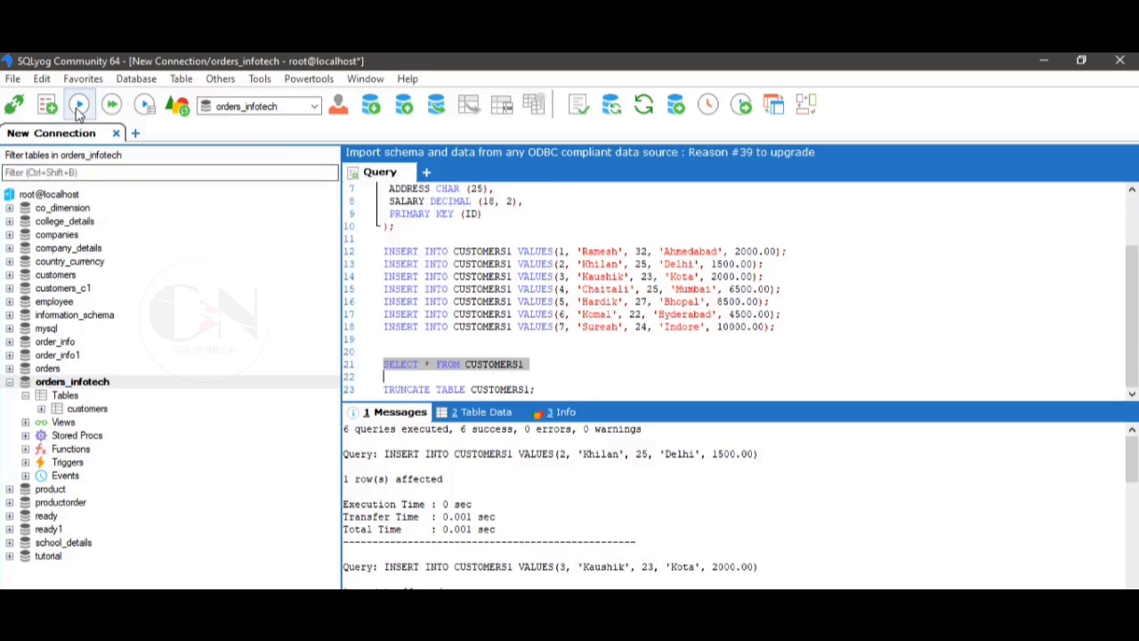
click(79, 104)
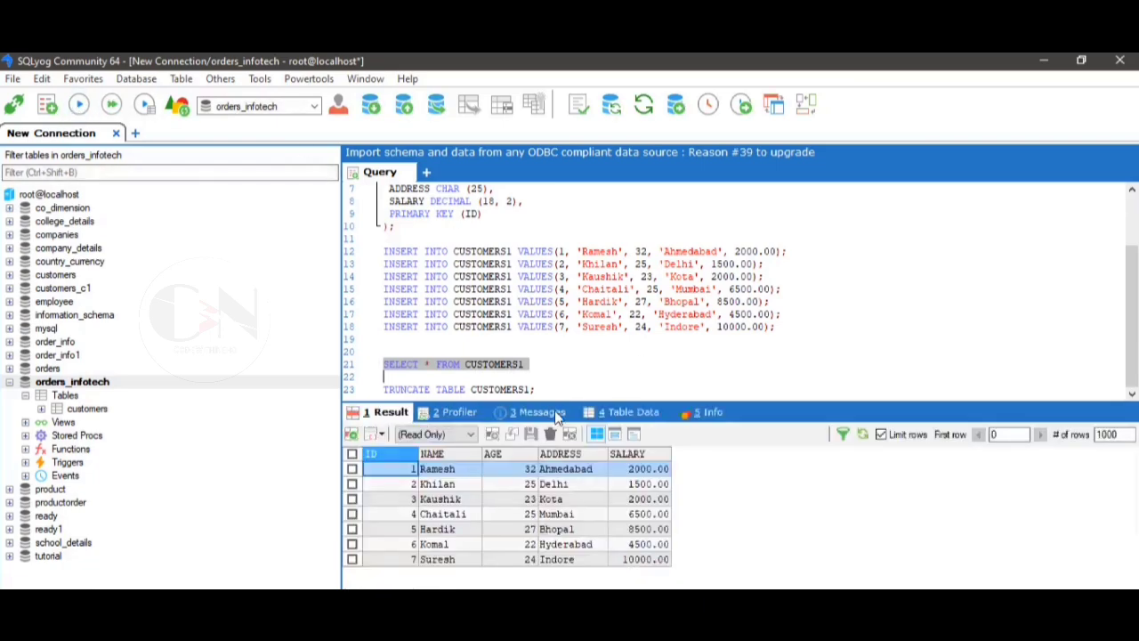
click(551, 389)
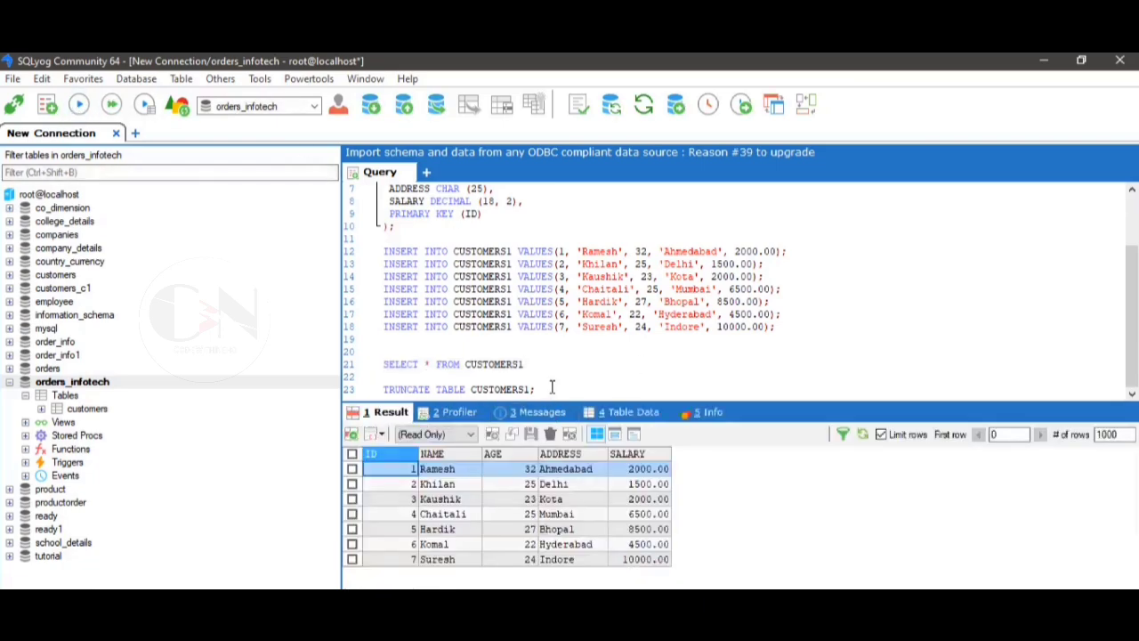
Write a commented DELETE FROM CUSTOMERS1 WHERE EMPLOYEENAME='Ramesh';, run it, and re-list six customers.
scroll(down, 3)
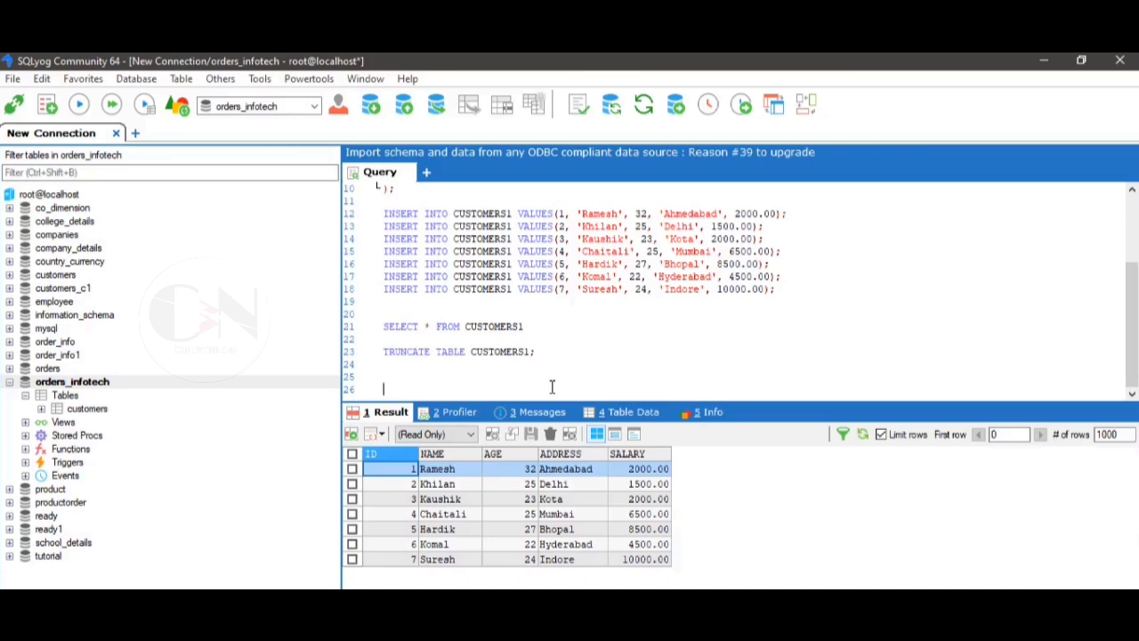
text(/* delete details of */)
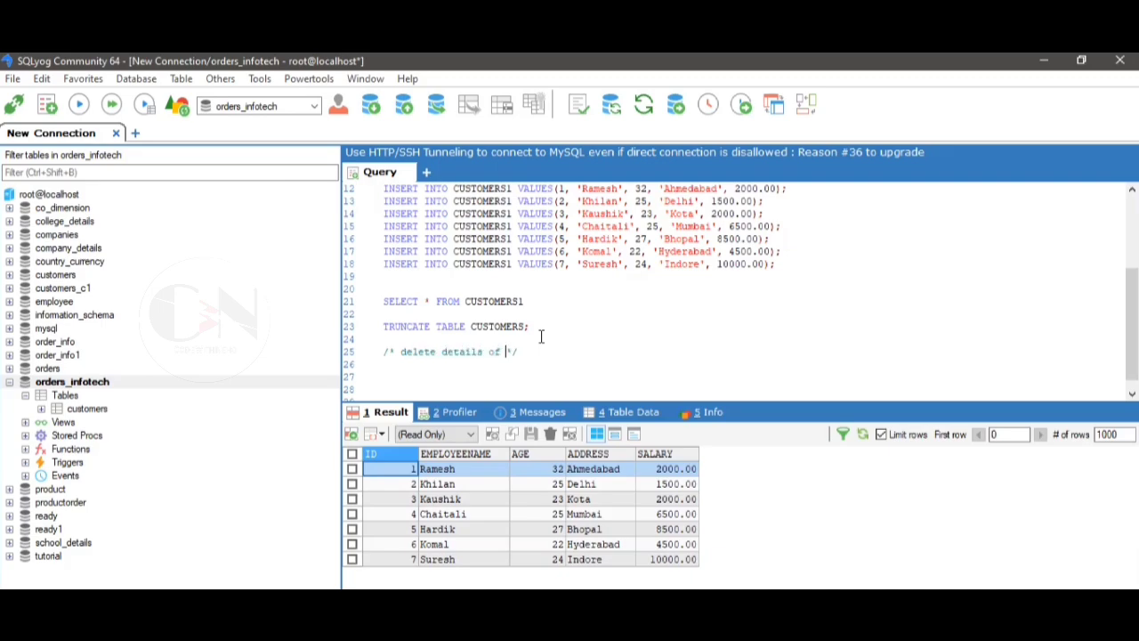
text(employee ramesh)
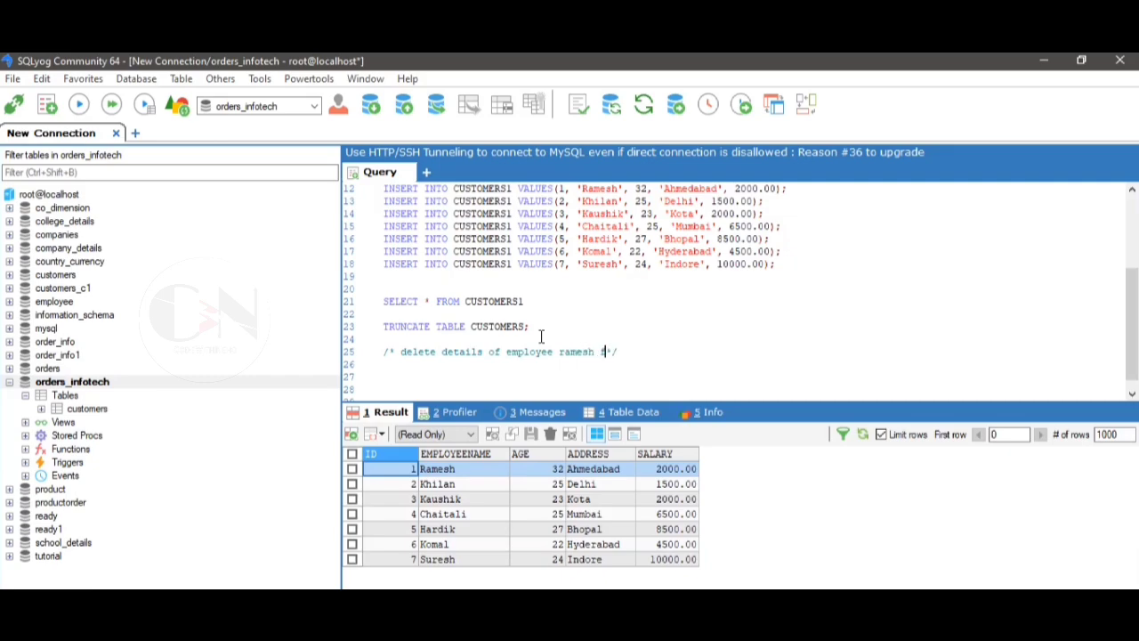
text(from the table)
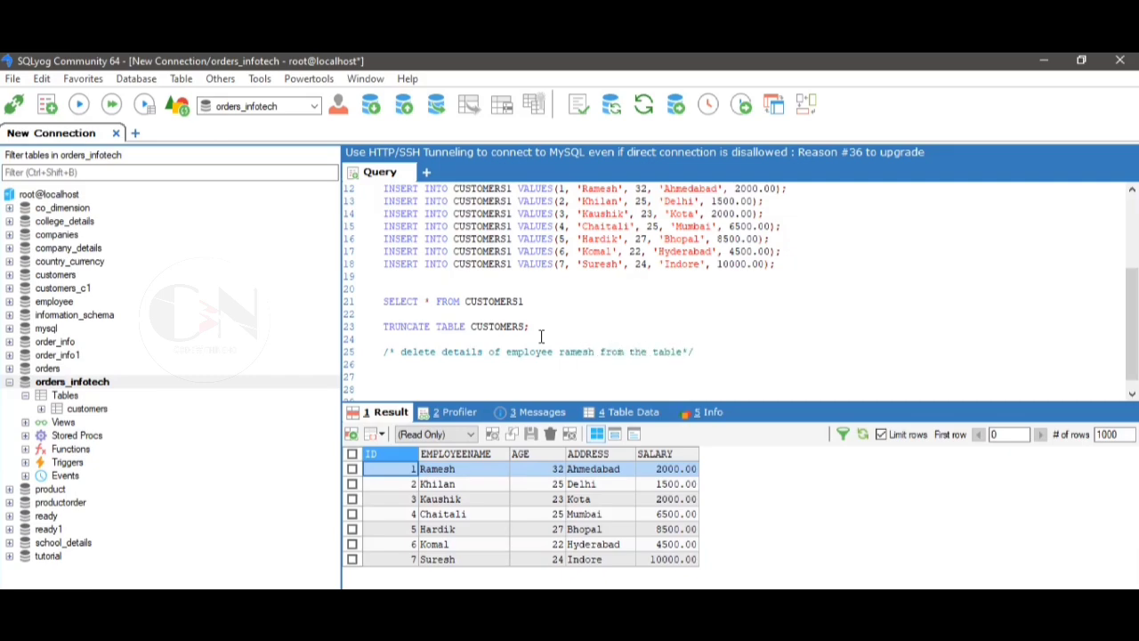
text(delet)
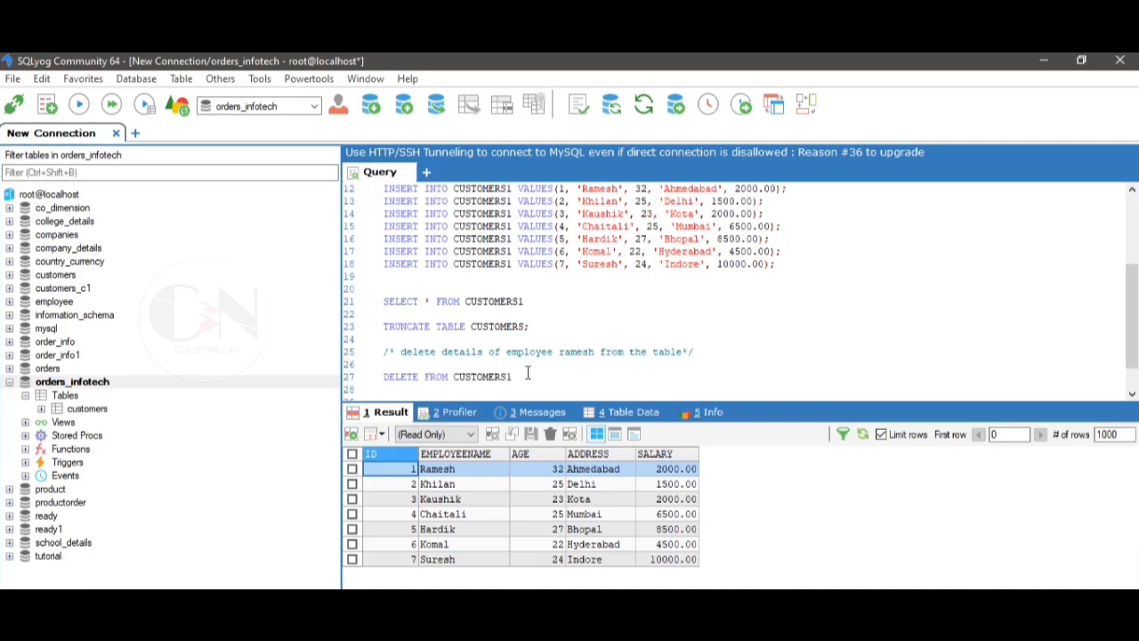
text(WHERE)
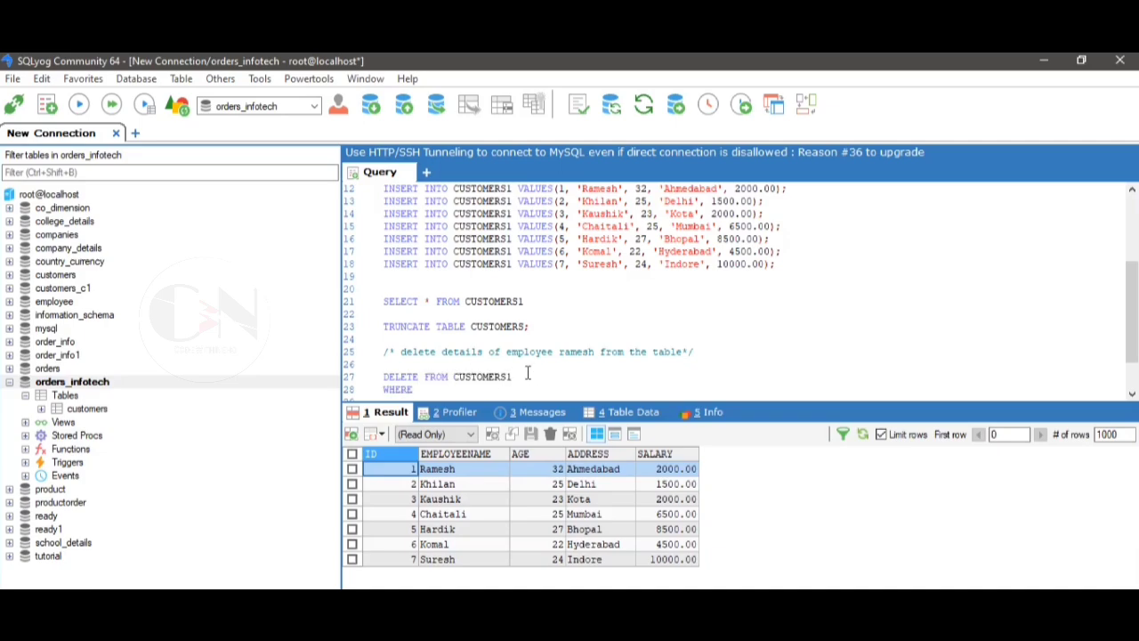
text(EMPLOYEE)
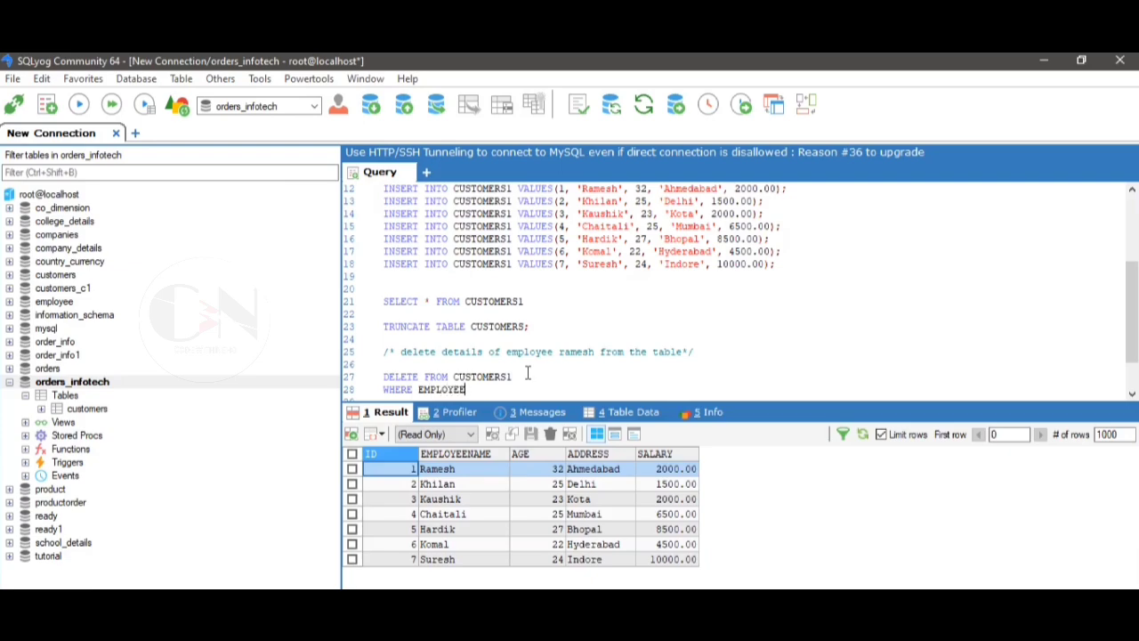
text(NAME=)
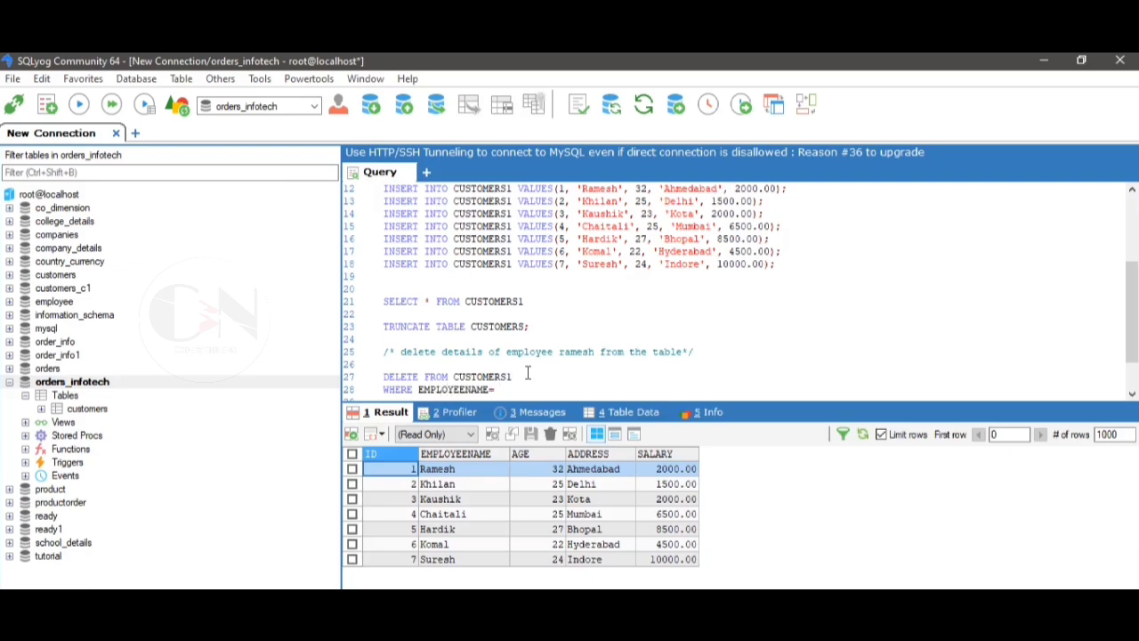
text('Ram')
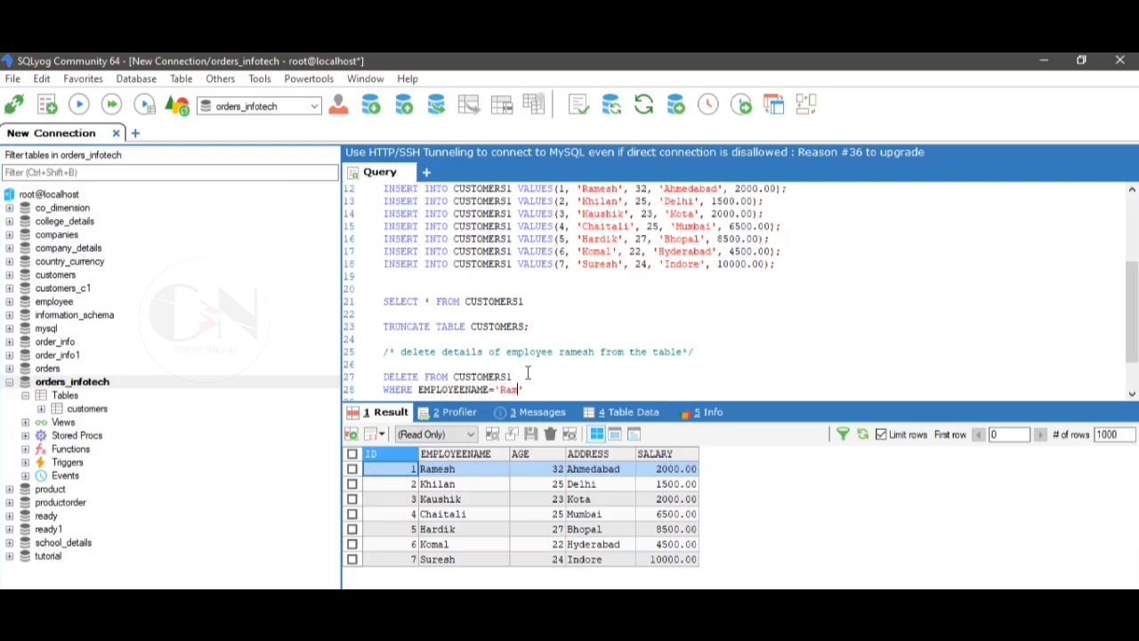
text(esh';)
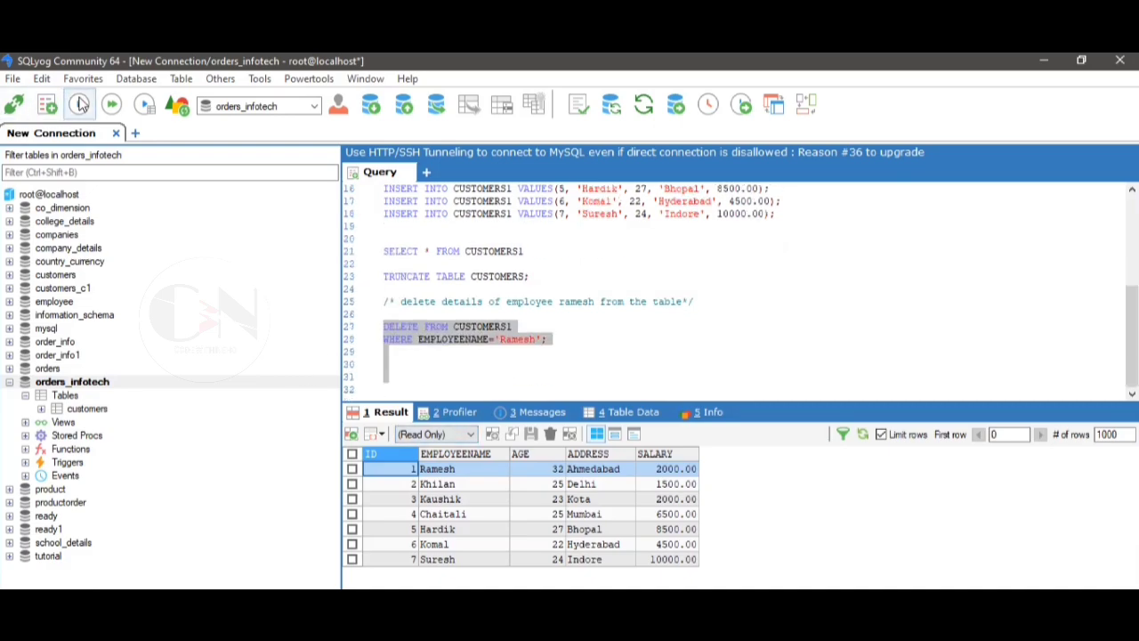
click(78, 104)
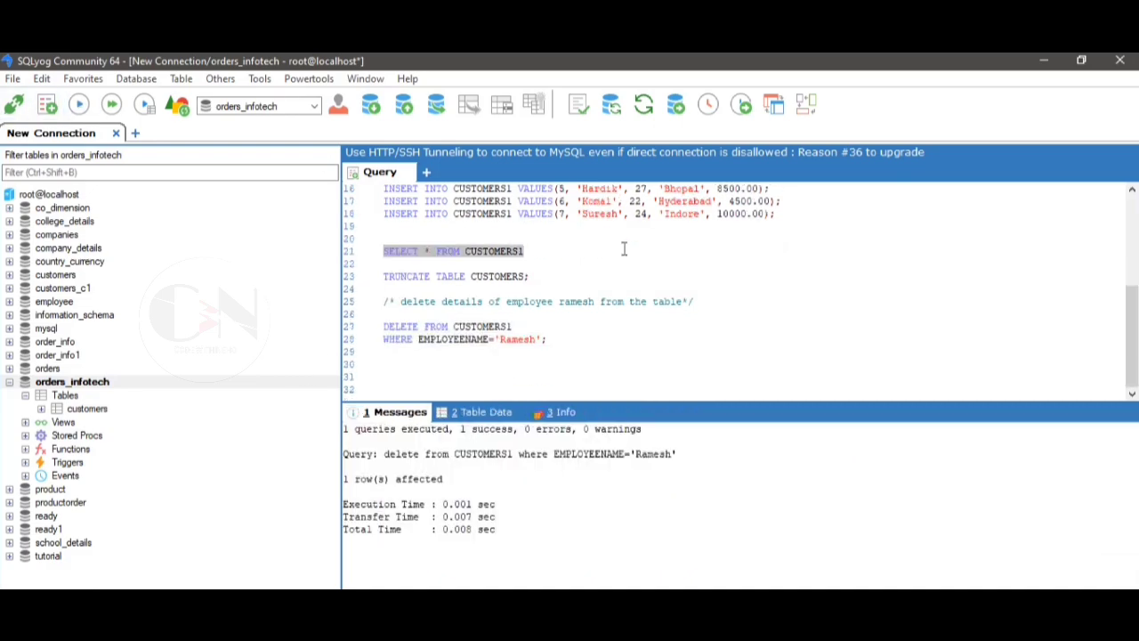
click(78, 105)
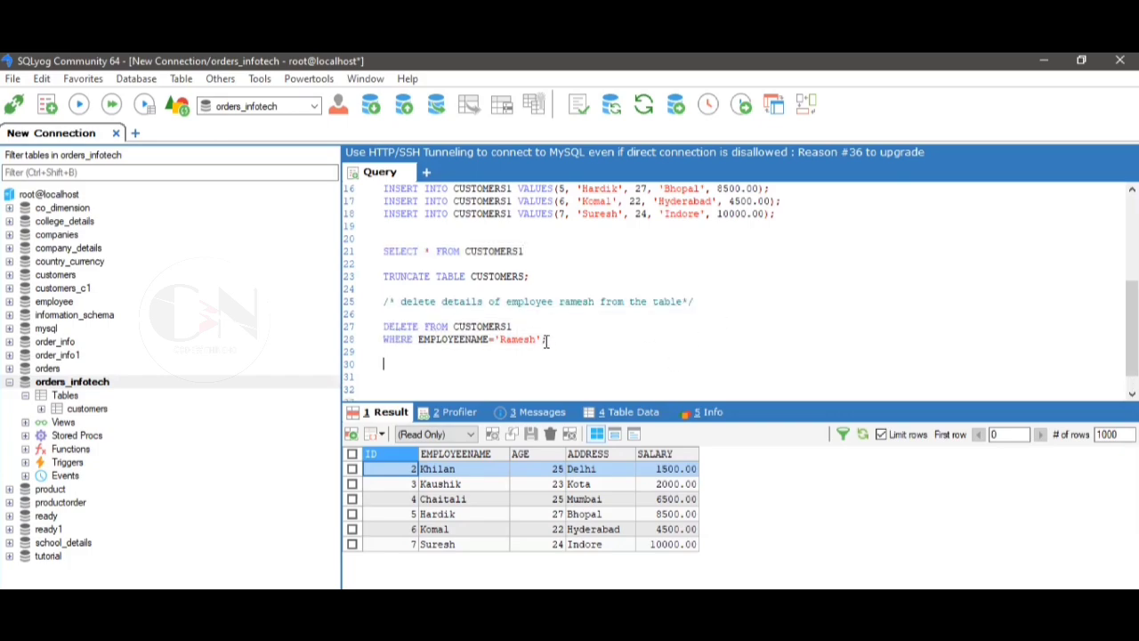
Paste a copy of the commented Ramesh DELETE, change it to Komal, and run it.
text(/* delete details of employee ramesh from the table*/)
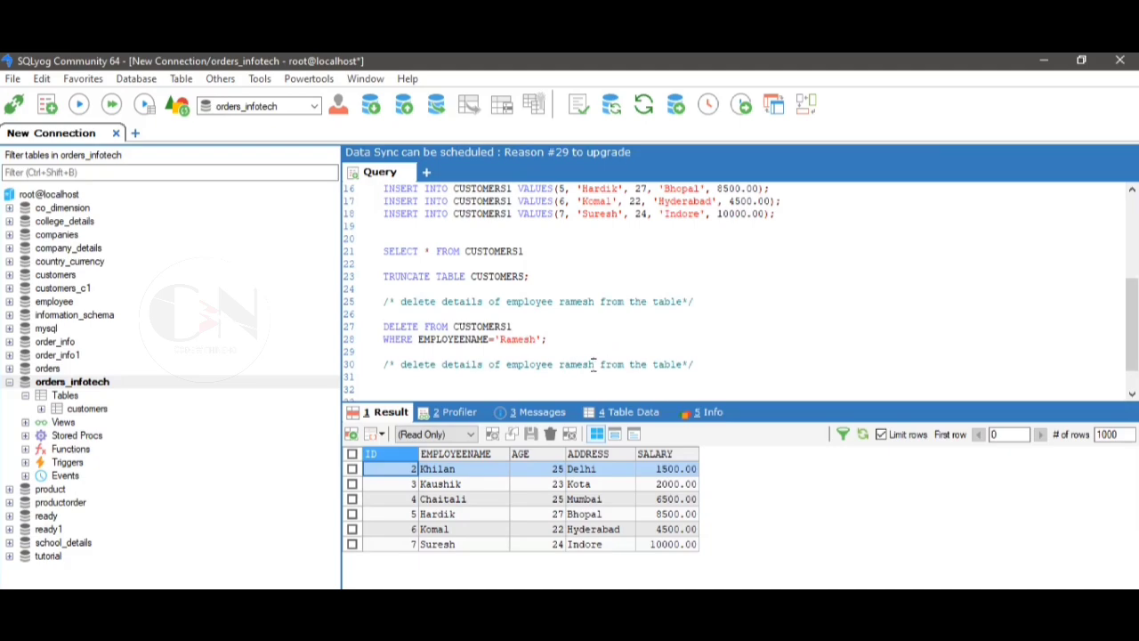
text(komal)
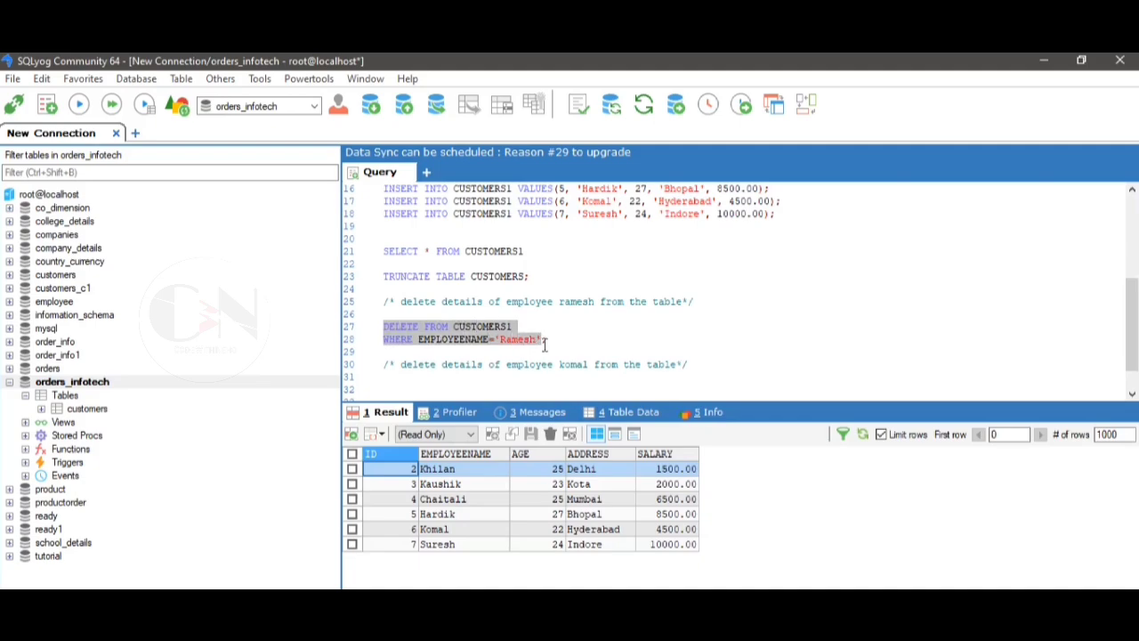
click(700, 368)
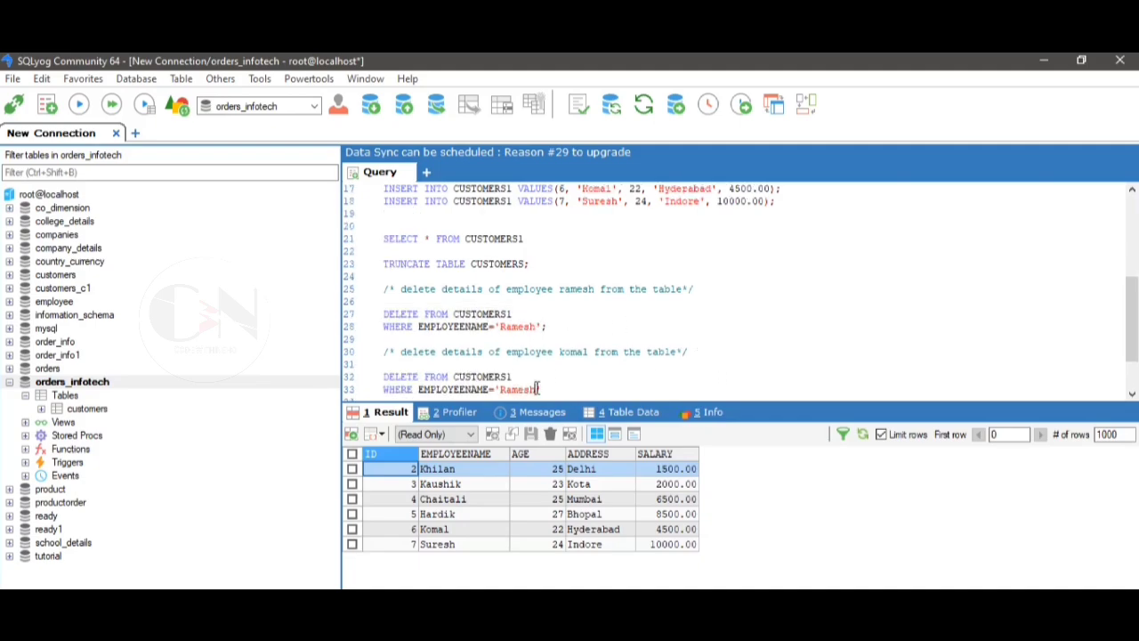
text(Komal)
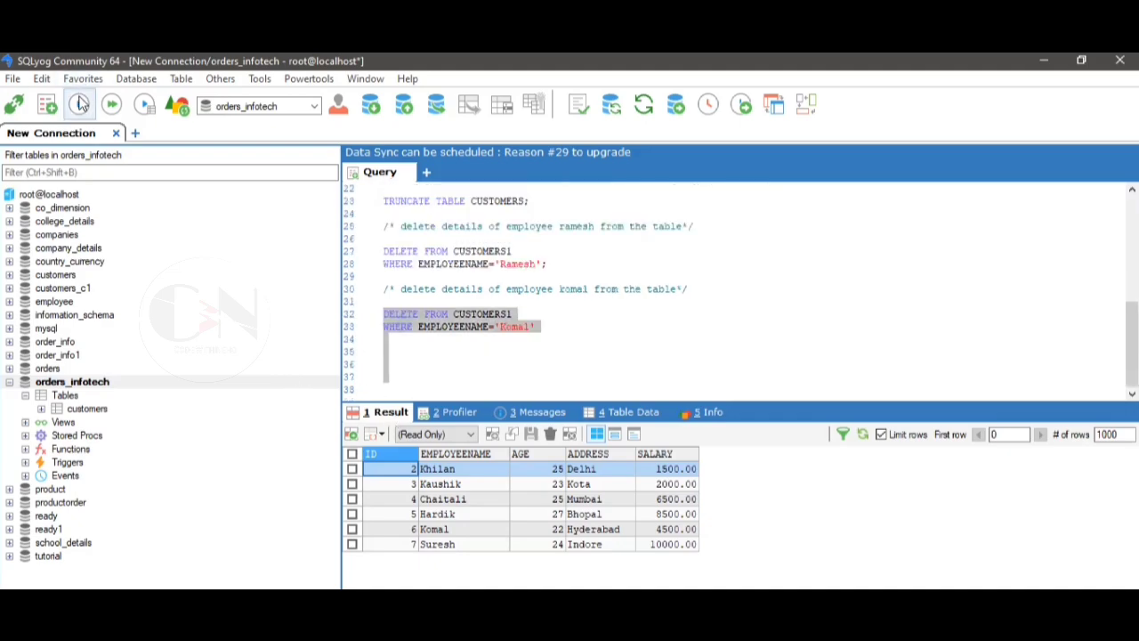
click(78, 104)
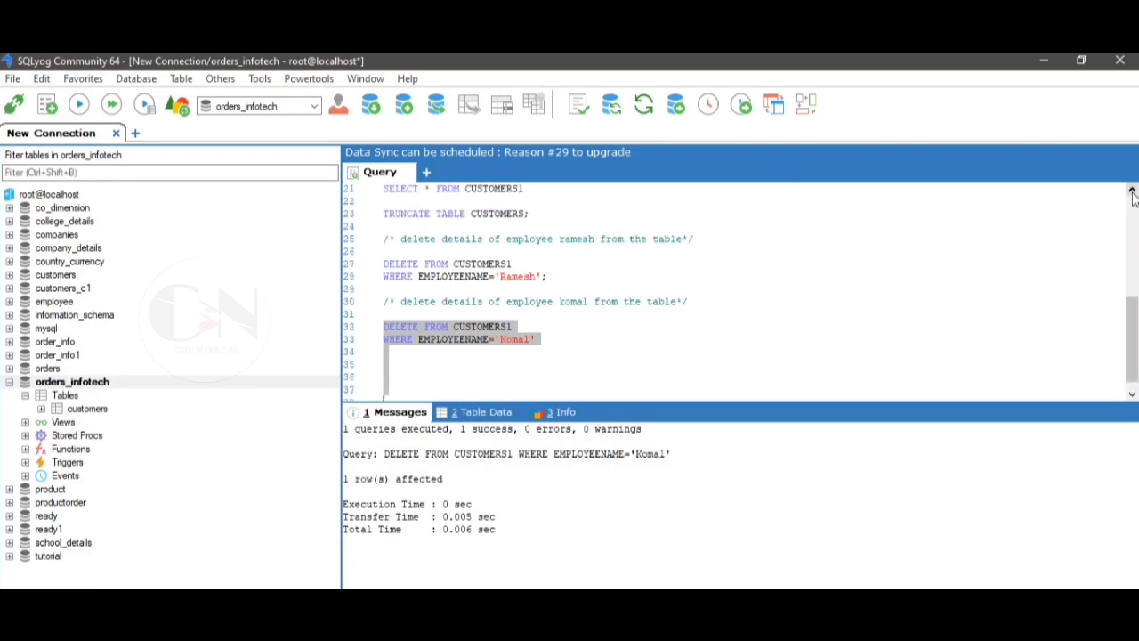
scroll(up, 3)
text(DROP TABLE)
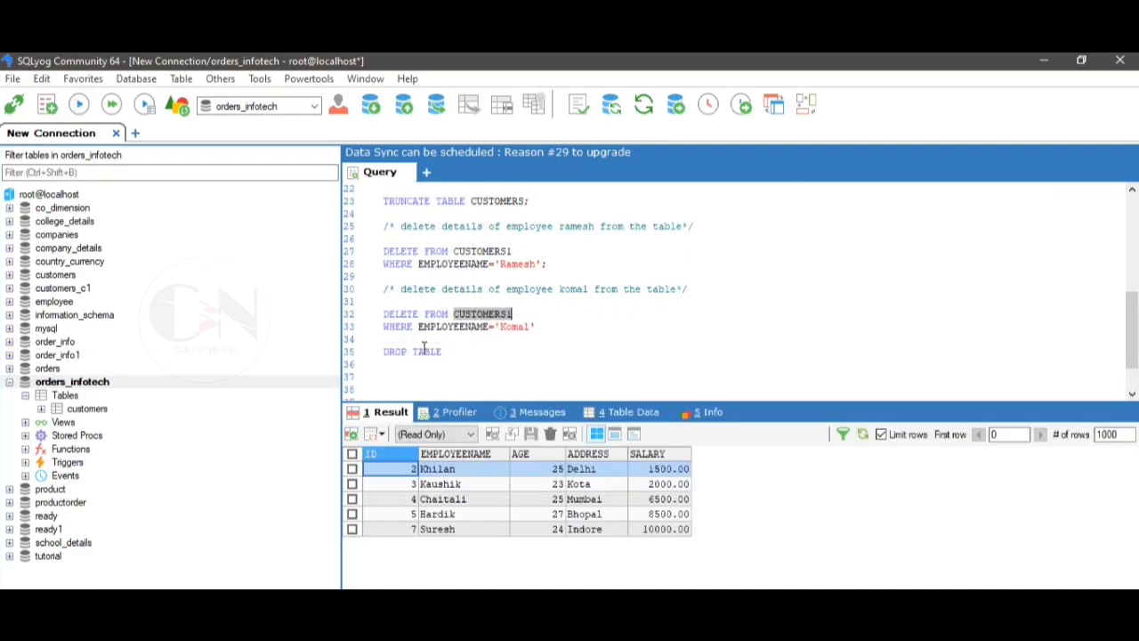
Run DROP TABLE CUSTOMERS1; then query CUSTOMERS1 to confirm it no longer exists.
text(CUSTOMERS1;)
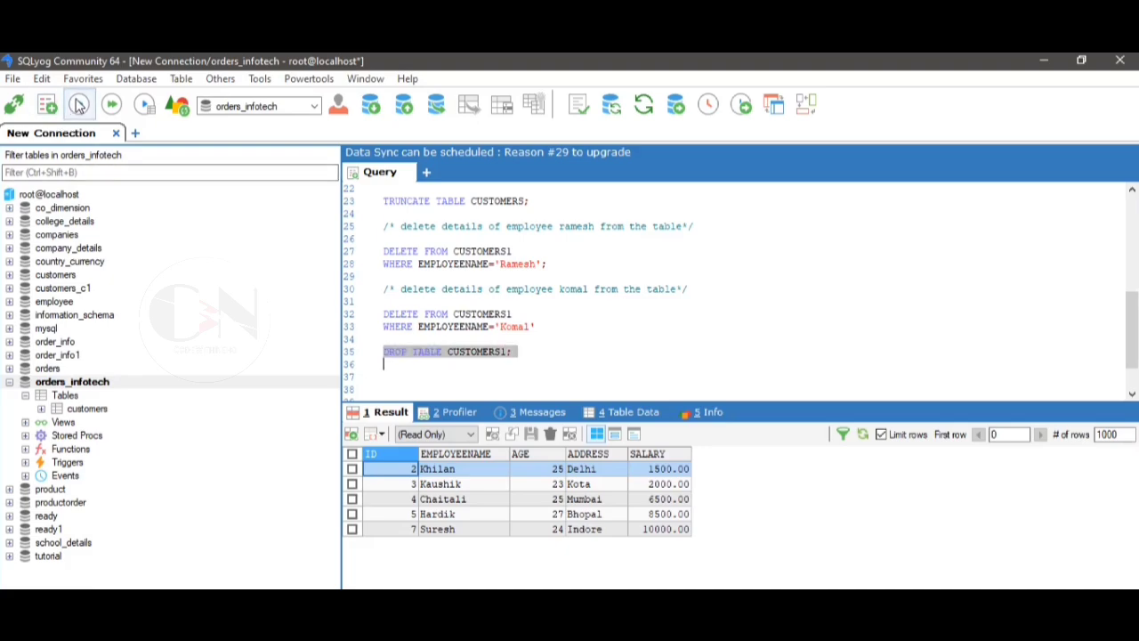
click(78, 104)
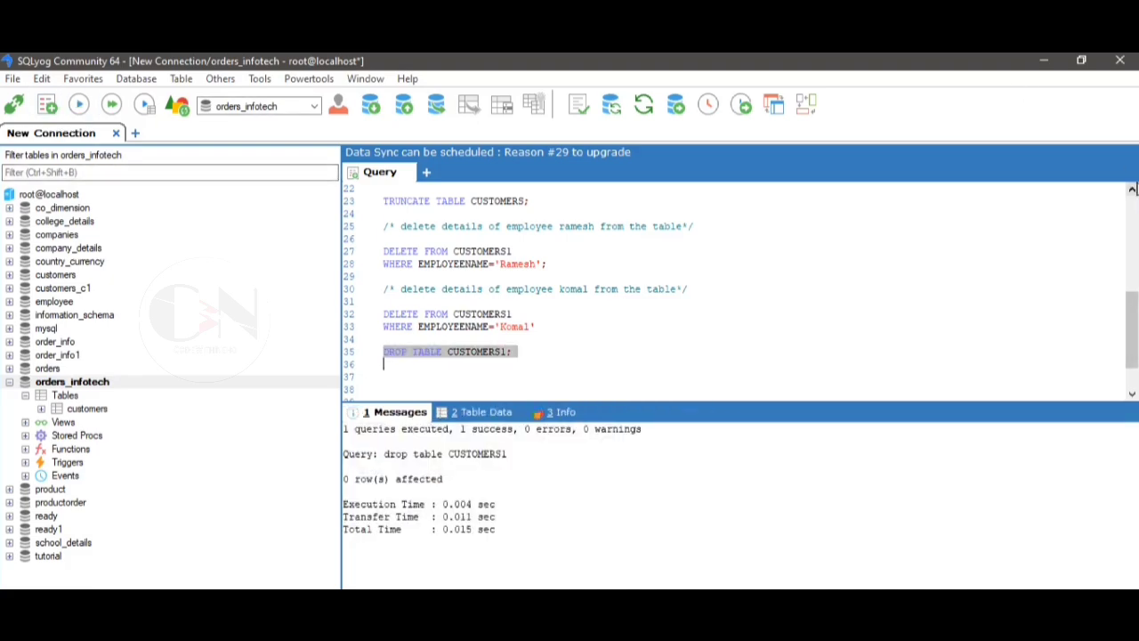
scroll(up, 3)
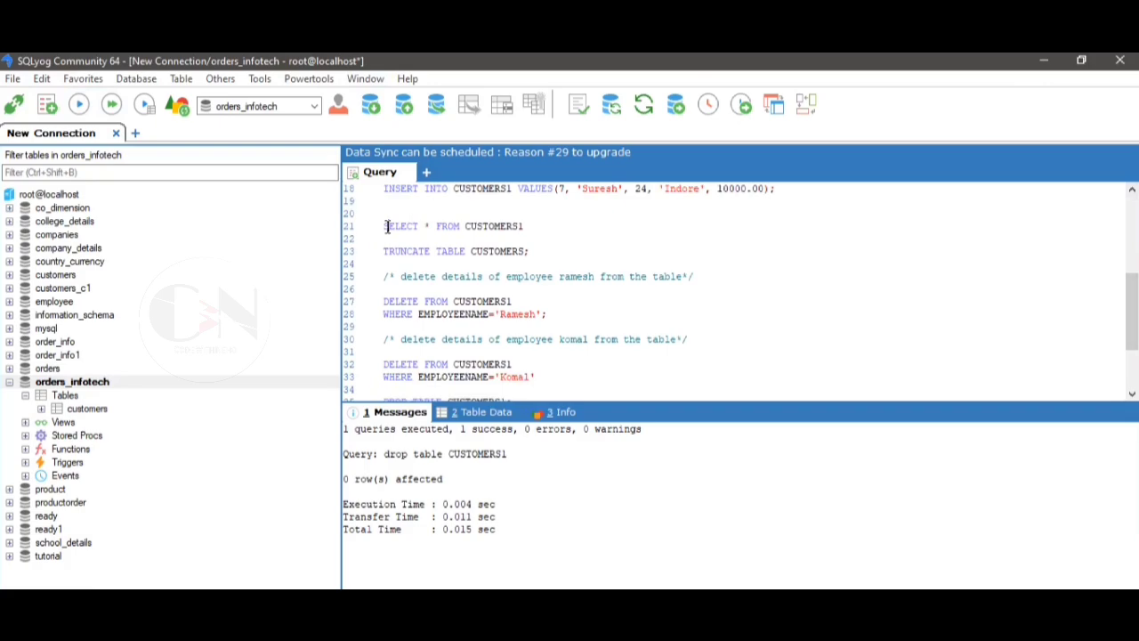
click(78, 104)
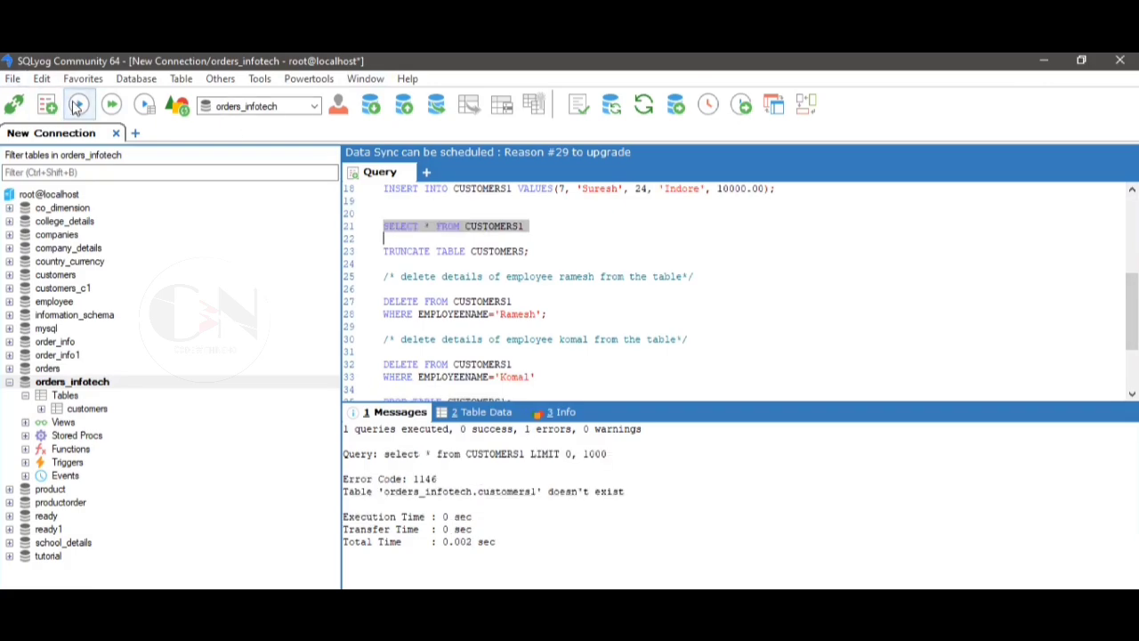